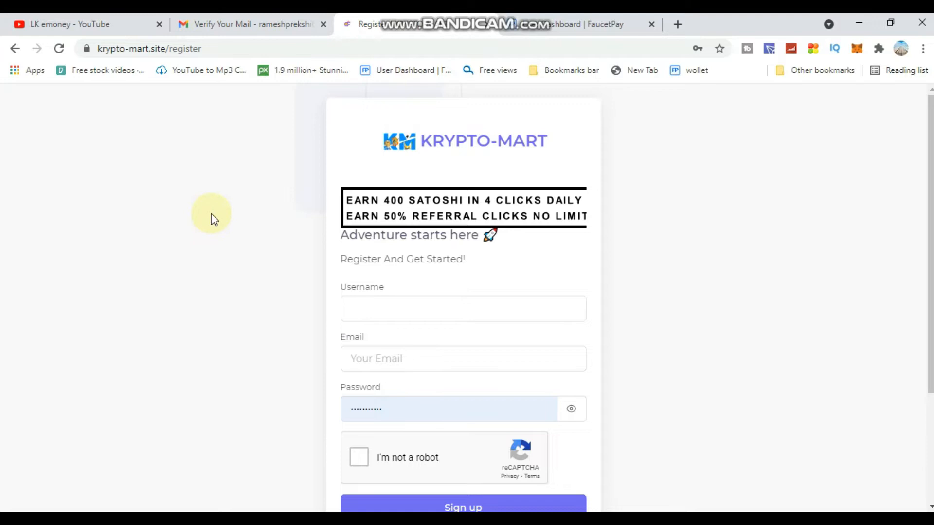
{"action": "mouse_move", "coordinate": [250, 246]}
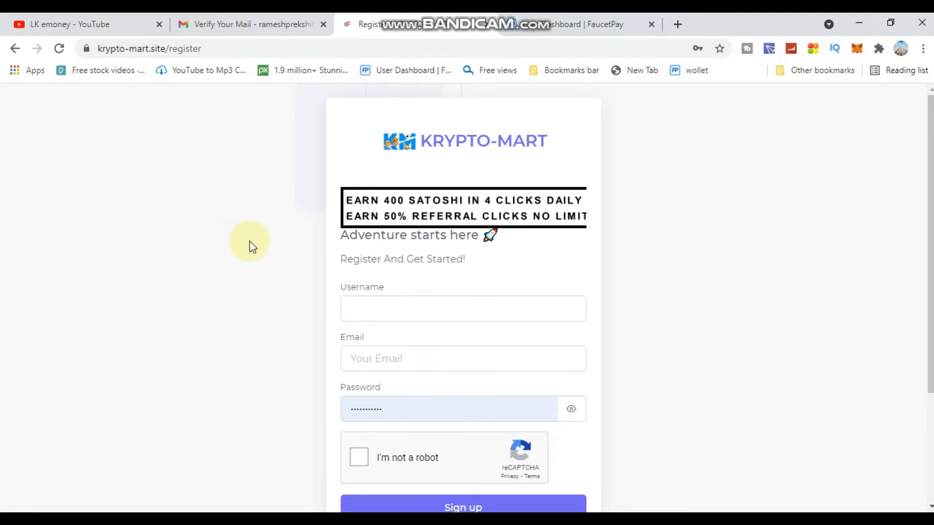
Leave the registration page via the 'Sign in instead' link.
{"action": "scroll", "scroll_direction": "down", "scroll_amount": 3}
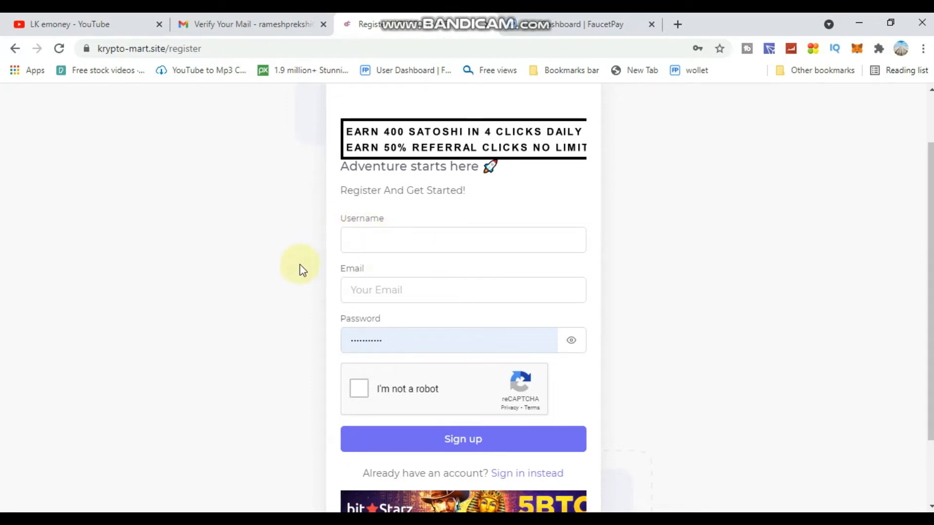
{"action": "mouse_move", "coordinate": [320, 369]}
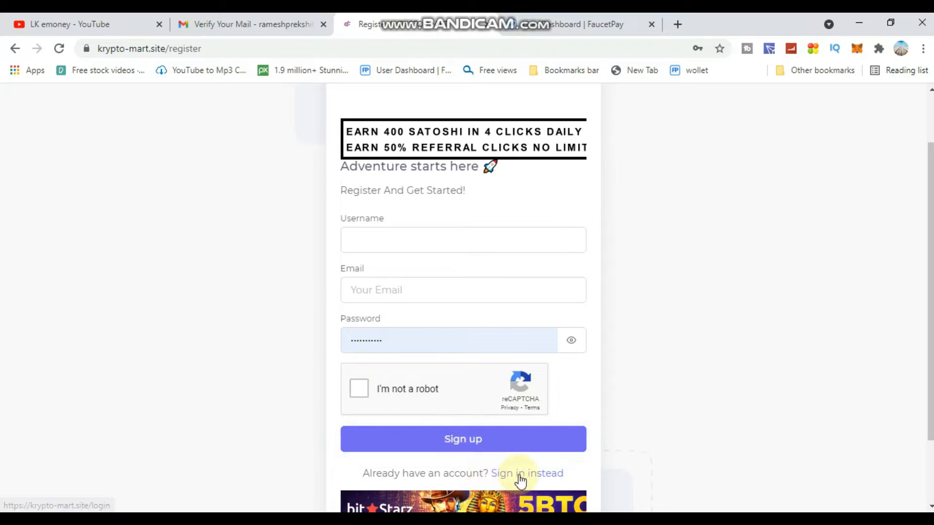
{"action": "left_click", "coordinate": [526, 473]}
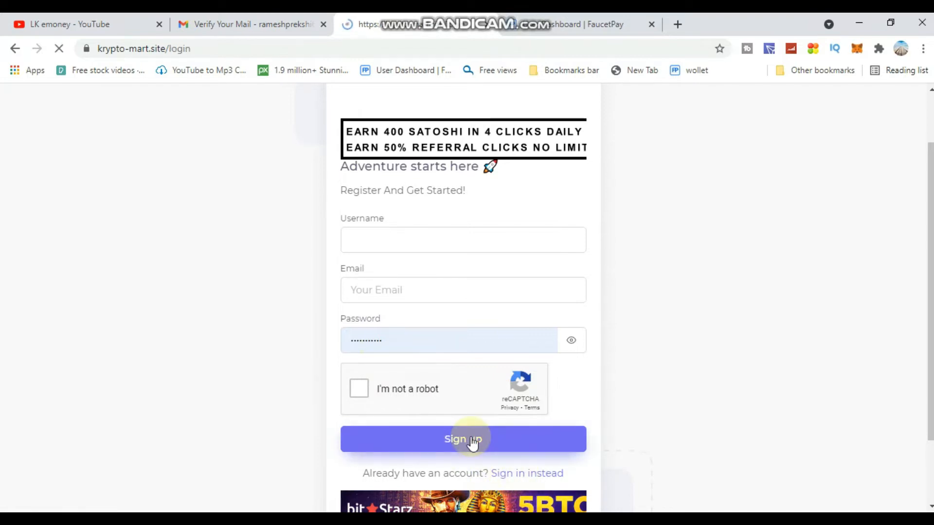
Pass the reCAPTCHA on the login page and sign in to the account.
{"action": "left_click", "coordinate": [526, 473]}
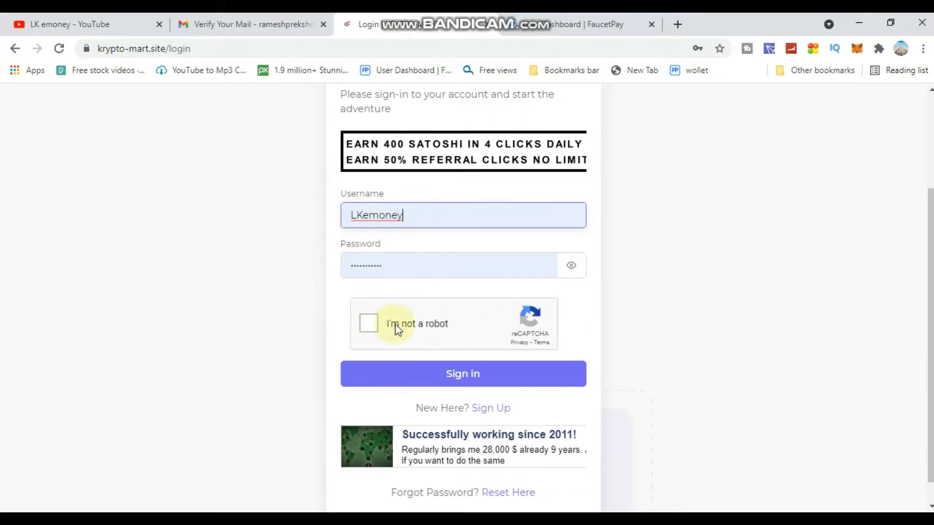
{"action": "left_click", "coordinate": [369, 324]}
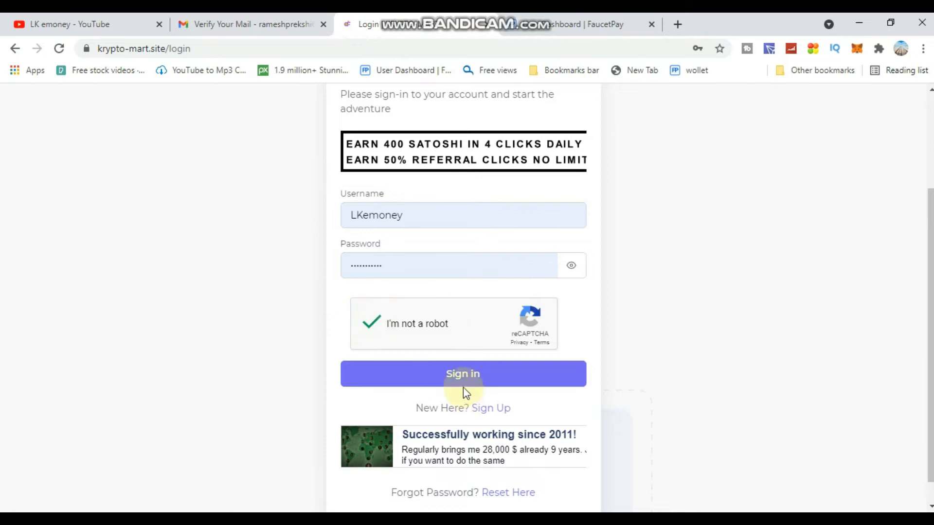
{"action": "left_click", "coordinate": [463, 374]}
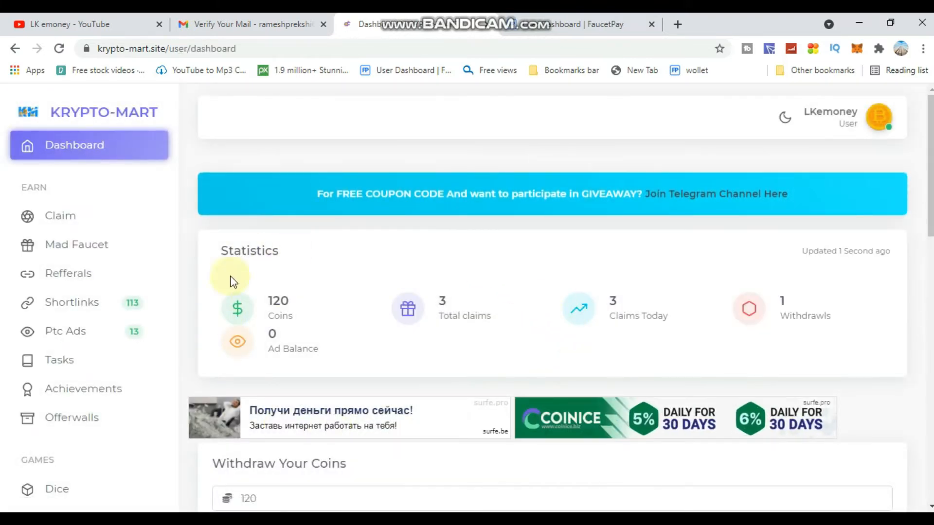
{"action": "mouse_move", "coordinate": [262, 331]}
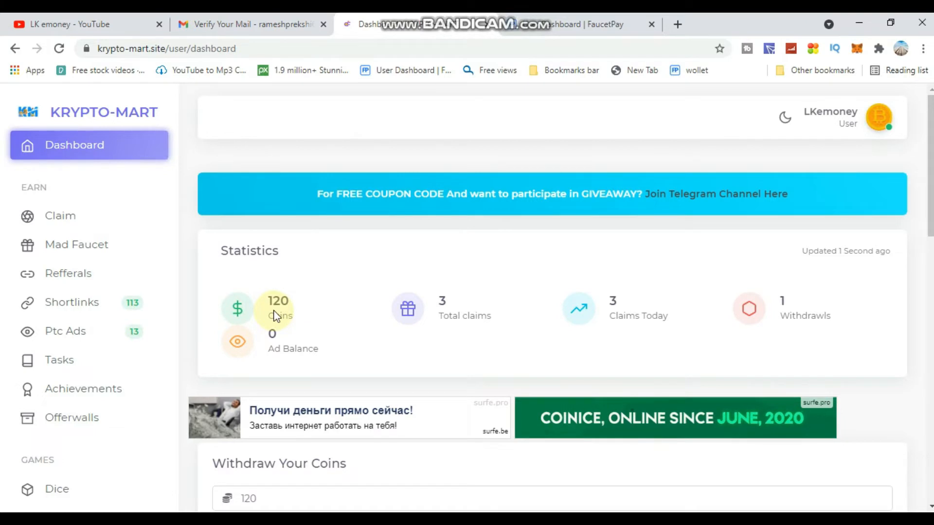
{"action": "mouse_move", "coordinate": [59, 215]}
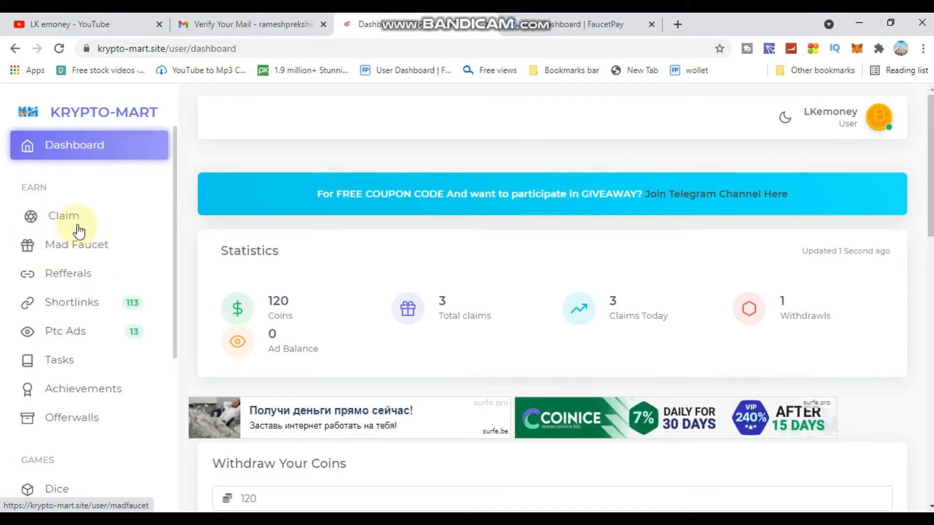
Go from the dashboard (120 coins, 3 claims) to the faucet Claim page.
{"action": "left_click", "coordinate": [64, 215]}
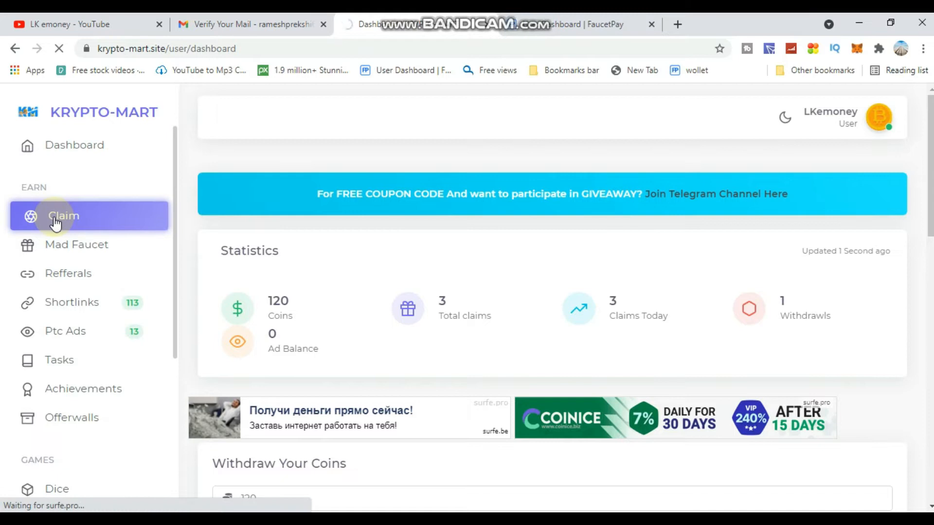
Pass the reCAPTCHA and claim the 60-coin faucet reward, starting the cooldown.
{"action": "left_click", "coordinate": [60, 216]}
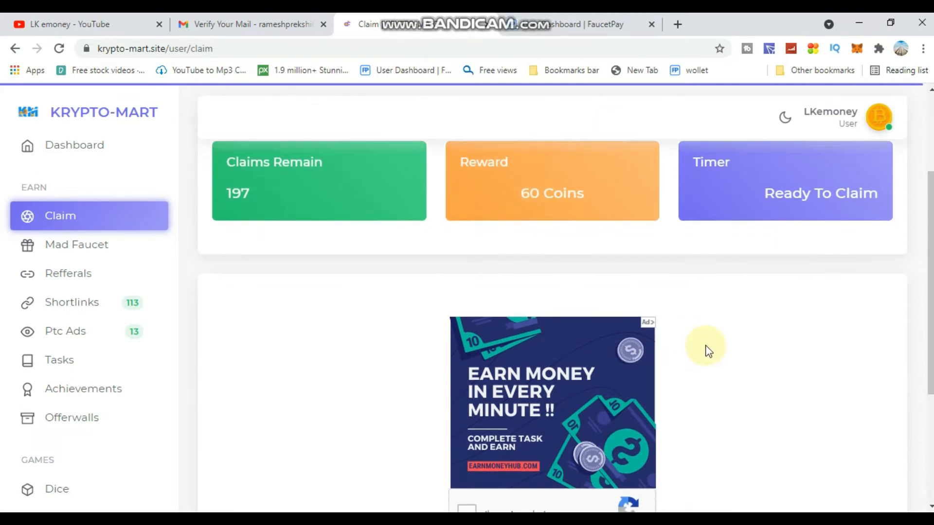
{"action": "scroll", "scroll_direction": "down", "scroll_amount": 3}
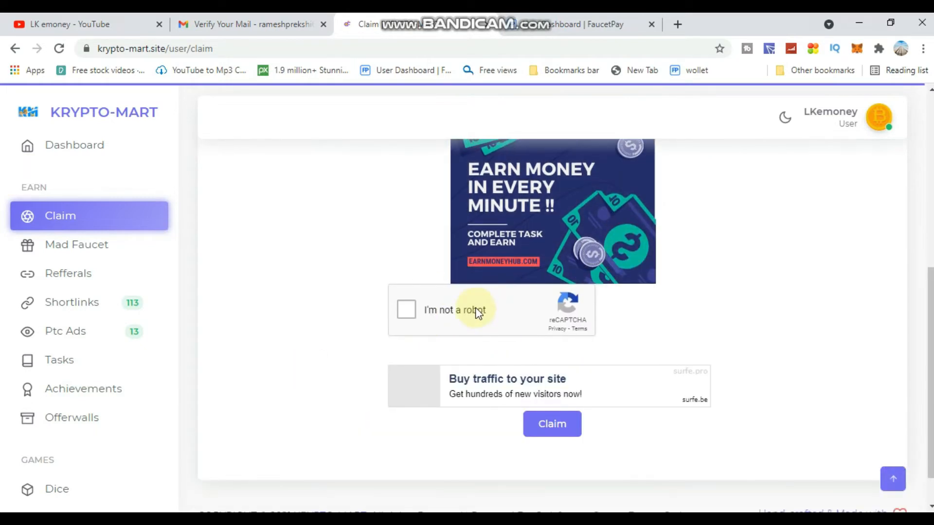
{"action": "left_click", "coordinate": [406, 310]}
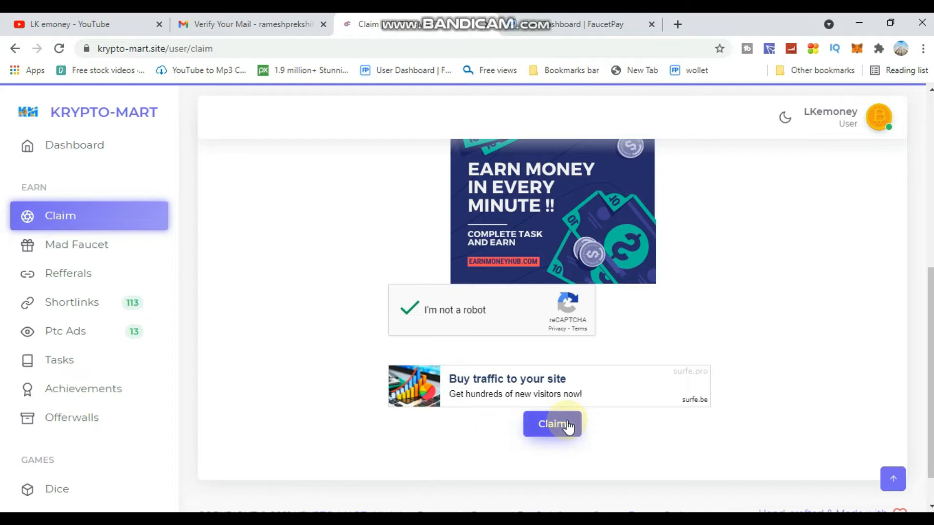
{"action": "left_click", "coordinate": [550, 424]}
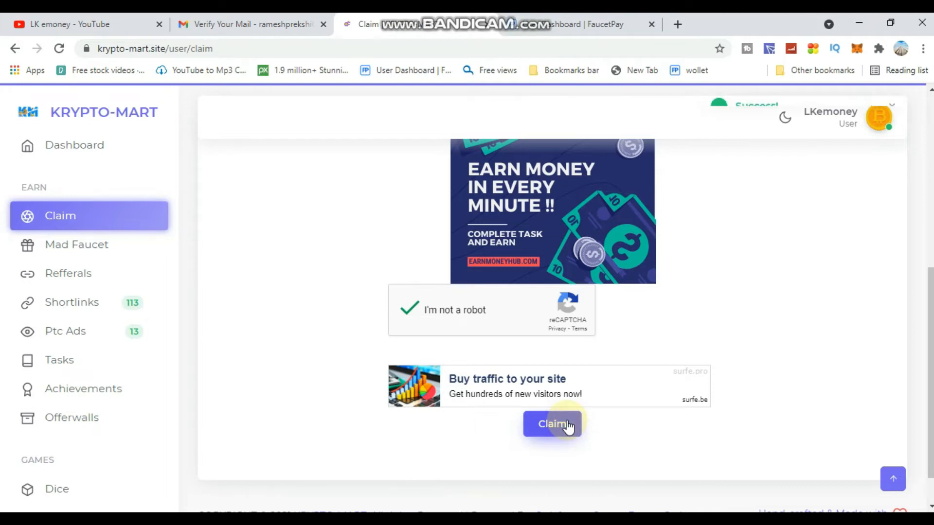
{"action": "left_click", "coordinate": [551, 424]}
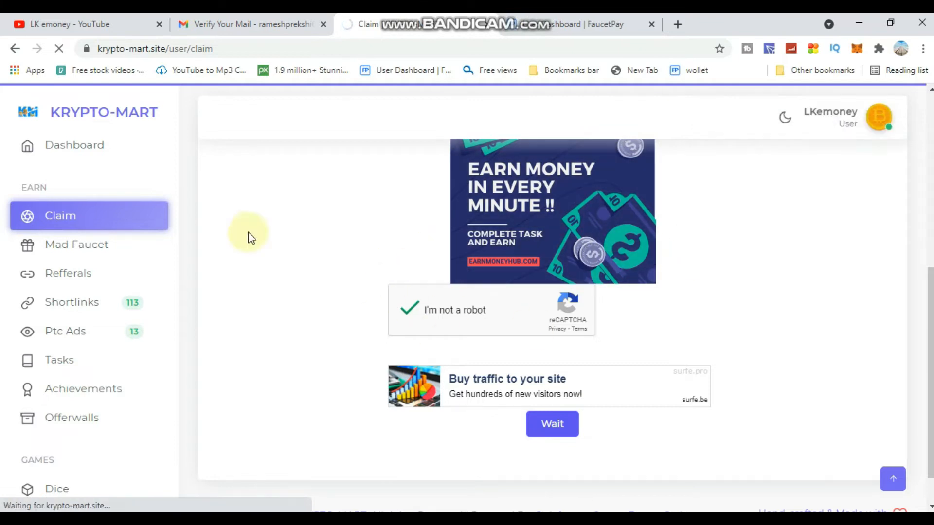
{"action": "left_click", "coordinate": [77, 144]}
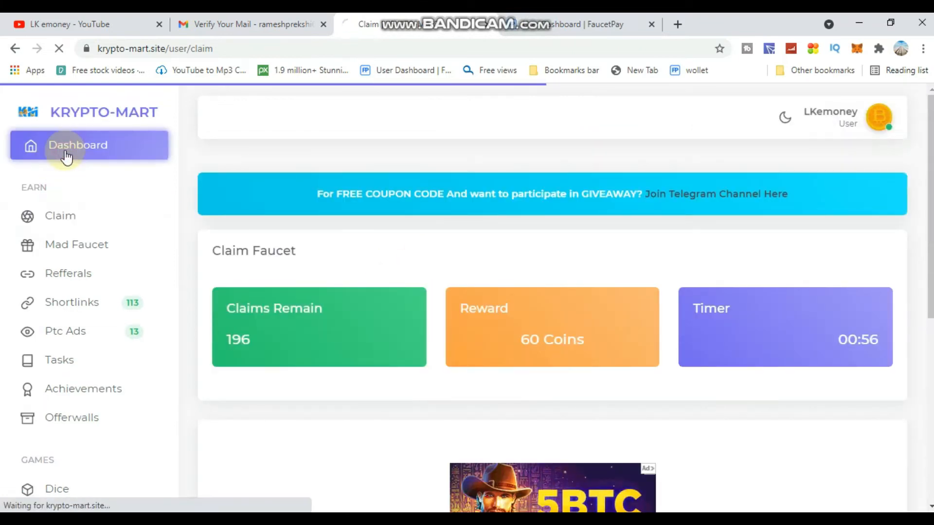
Check the dashboard's 180 coins and 4 claims, then go to Mad Faucet.
{"action": "left_click", "coordinate": [77, 144]}
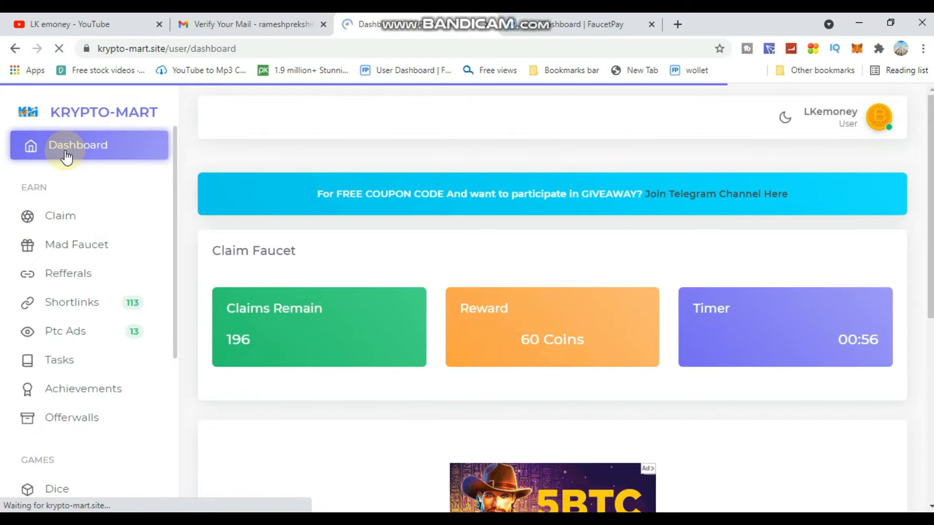
{"action": "left_click", "coordinate": [66, 145]}
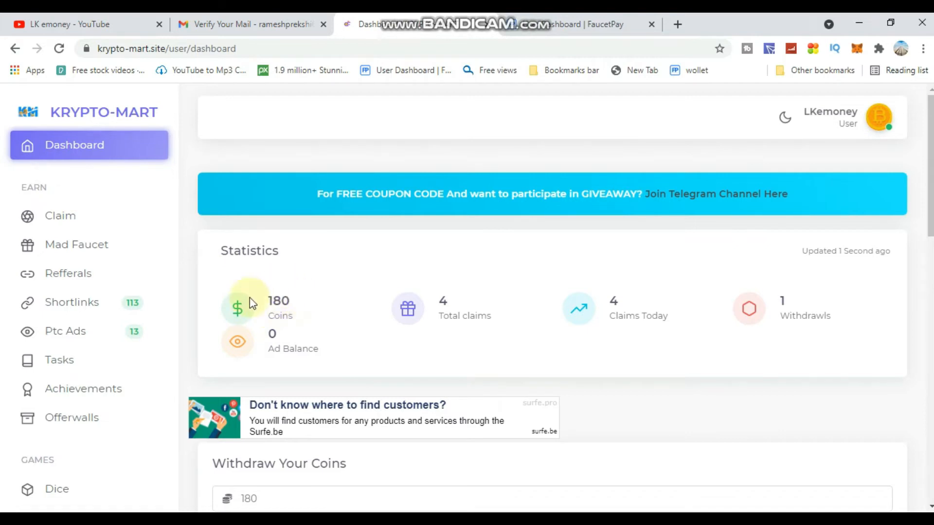
{"action": "mouse_move", "coordinate": [285, 329]}
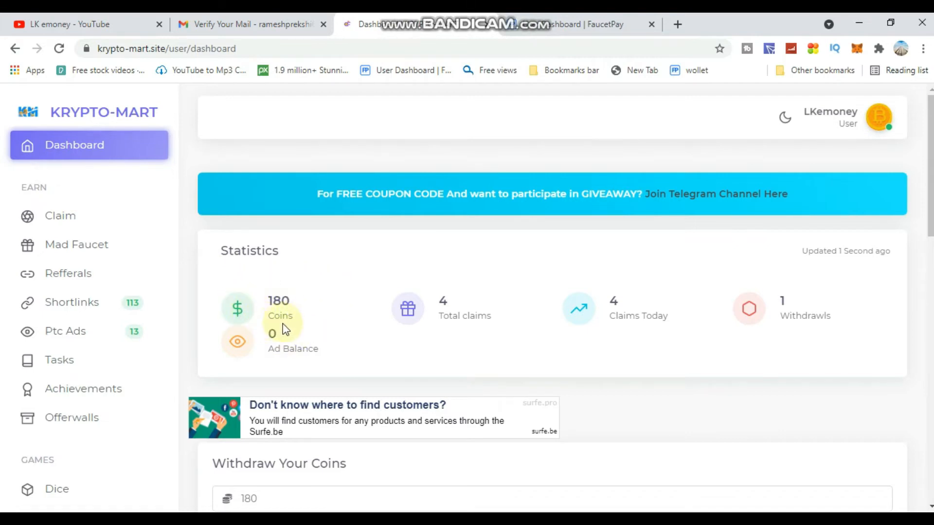
{"action": "mouse_move", "coordinate": [72, 250]}
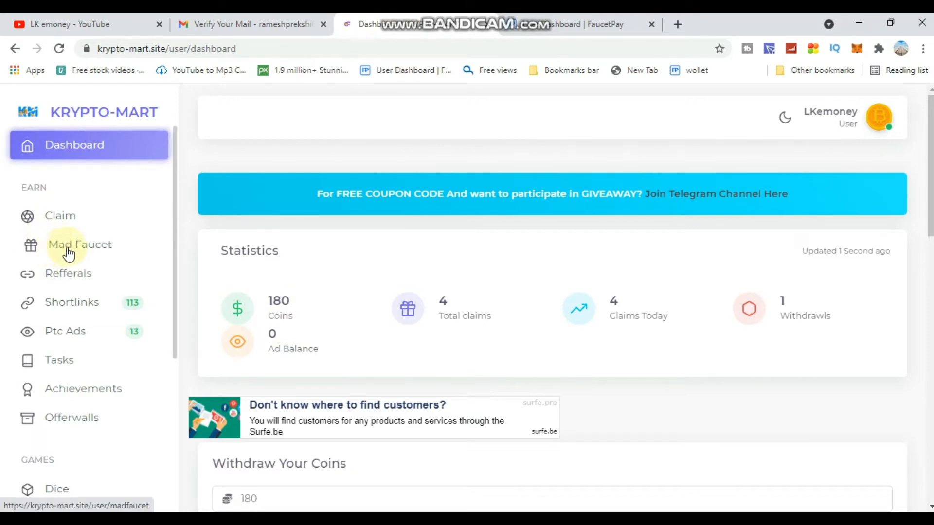
{"action": "left_click", "coordinate": [80, 244]}
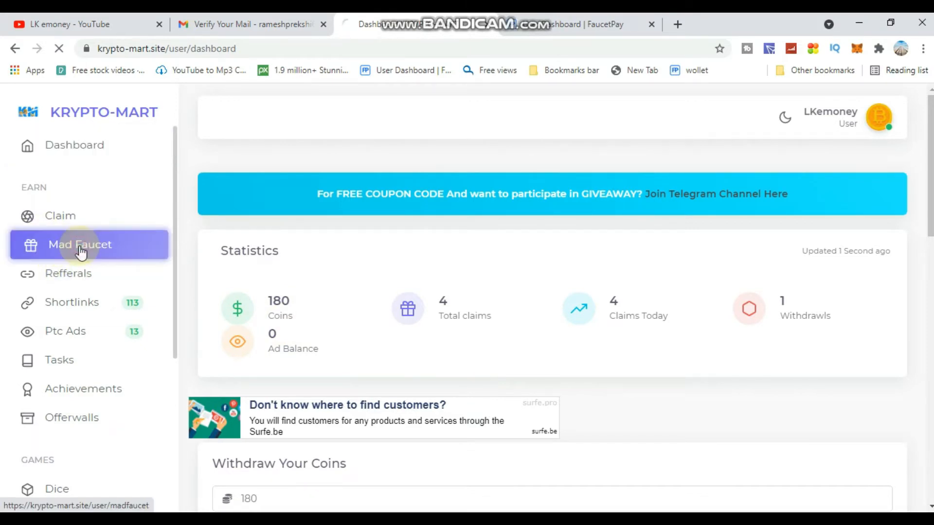
Pass the reCAPTCHA and claim the 20-coin Mad Faucet reward.
{"action": "left_click", "coordinate": [80, 244]}
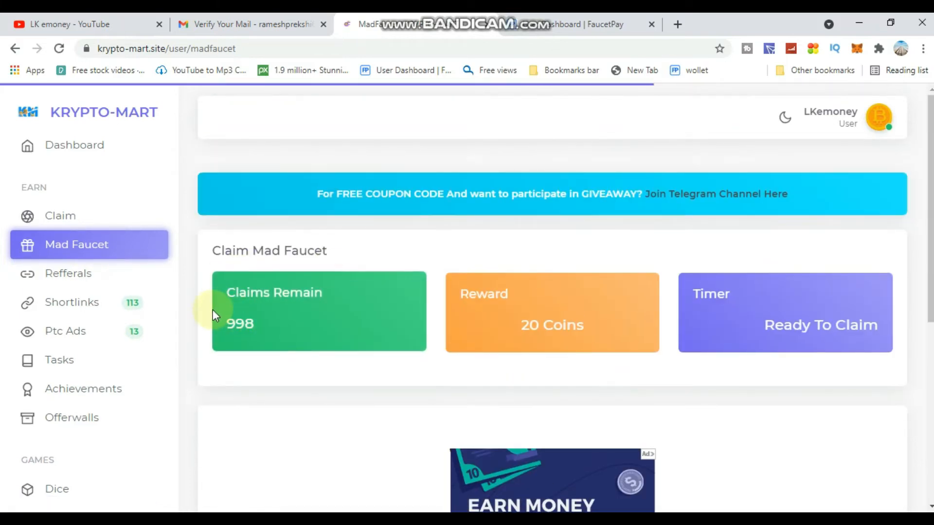
{"action": "mouse_move", "coordinate": [201, 323]}
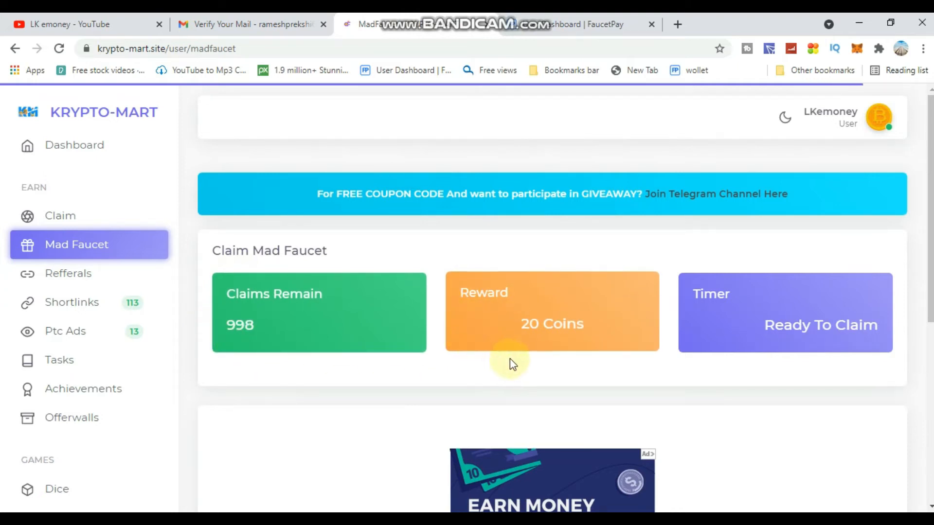
{"action": "scroll", "scroll_direction": "down", "scroll_amount": 3}
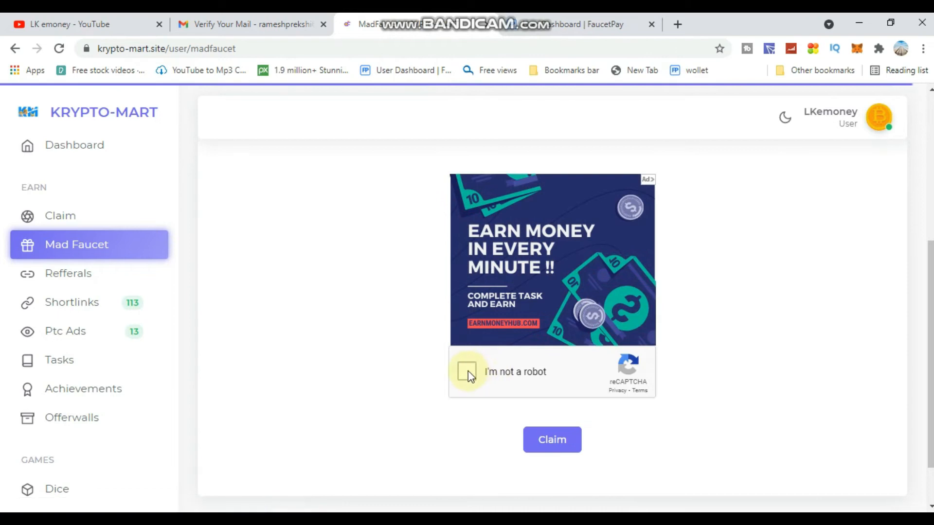
{"action": "left_click", "coordinate": [468, 371]}
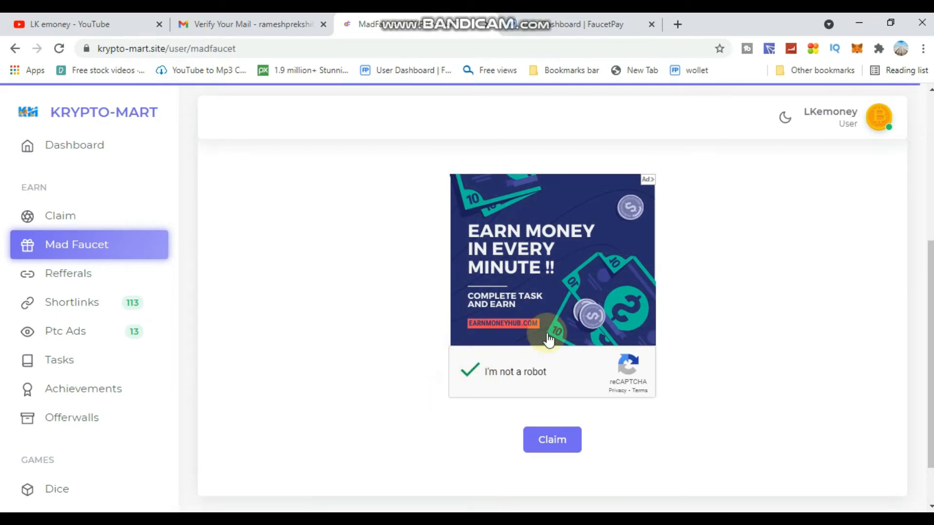
{"action": "left_click", "coordinate": [551, 440]}
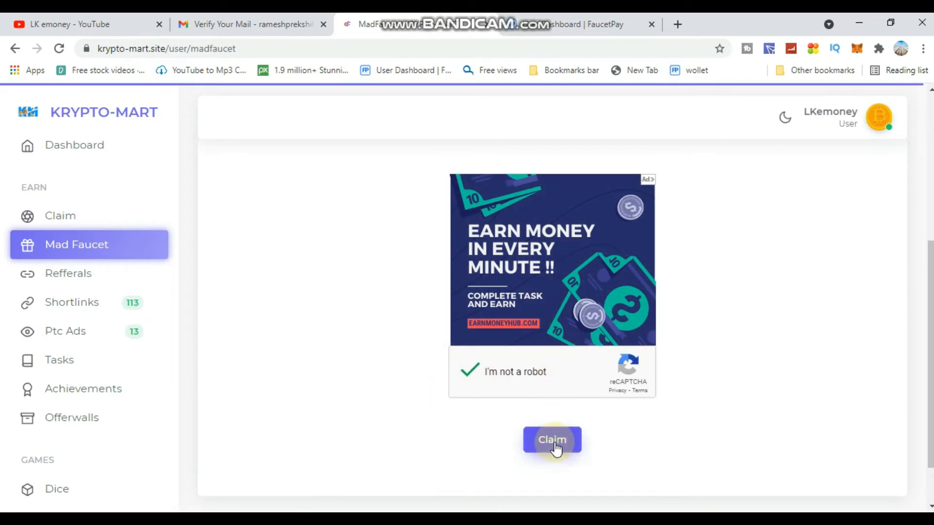
{"action": "left_click", "coordinate": [551, 439]}
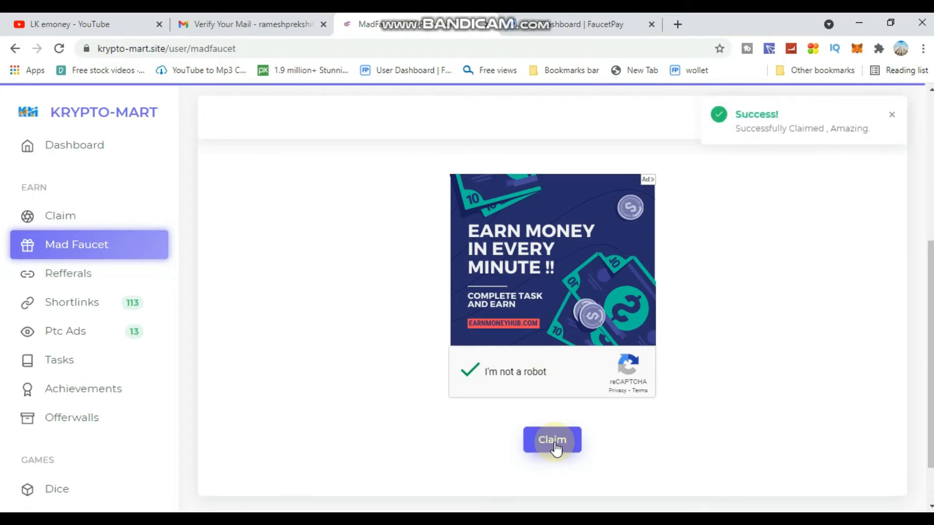
{"action": "left_click", "coordinate": [551, 439]}
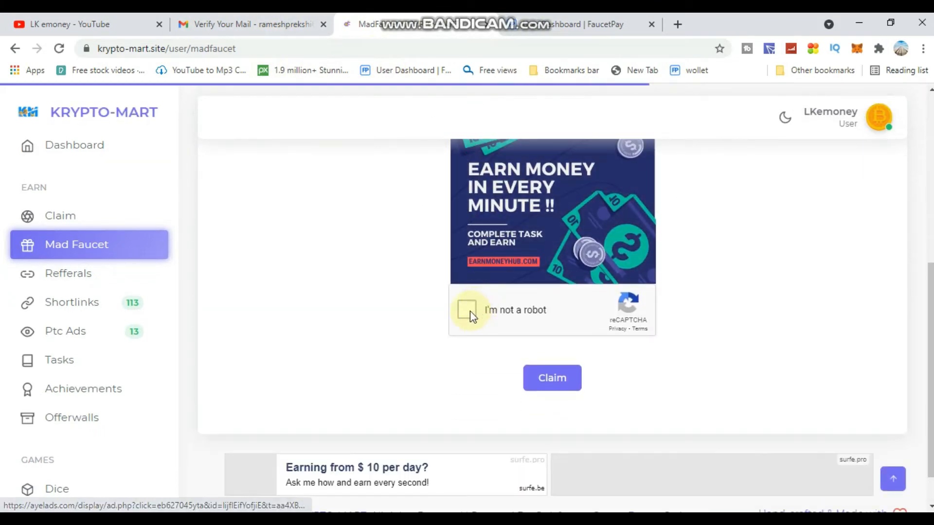
Claim Mad Faucet twice more, each after a reCAPTCHA, leaving 995 claims remaining.
{"action": "left_click", "coordinate": [467, 310]}
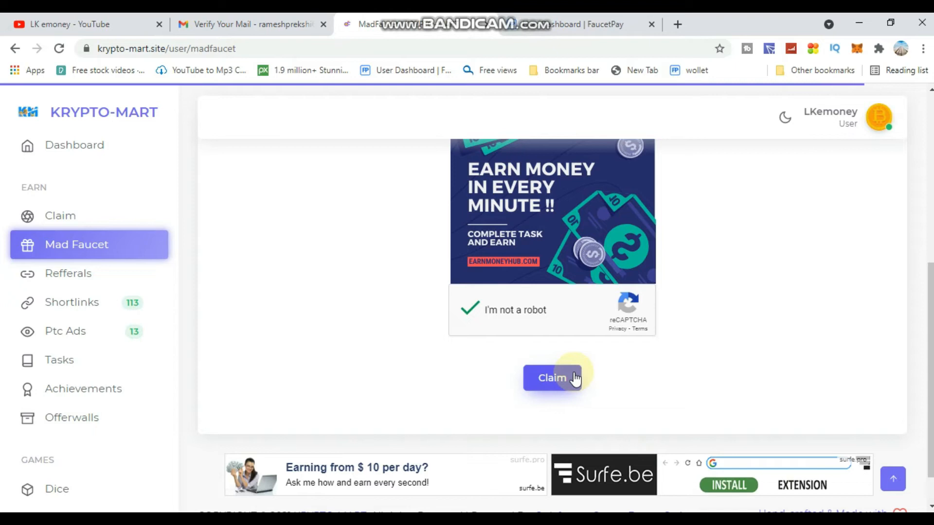
{"action": "left_click", "coordinate": [551, 377]}
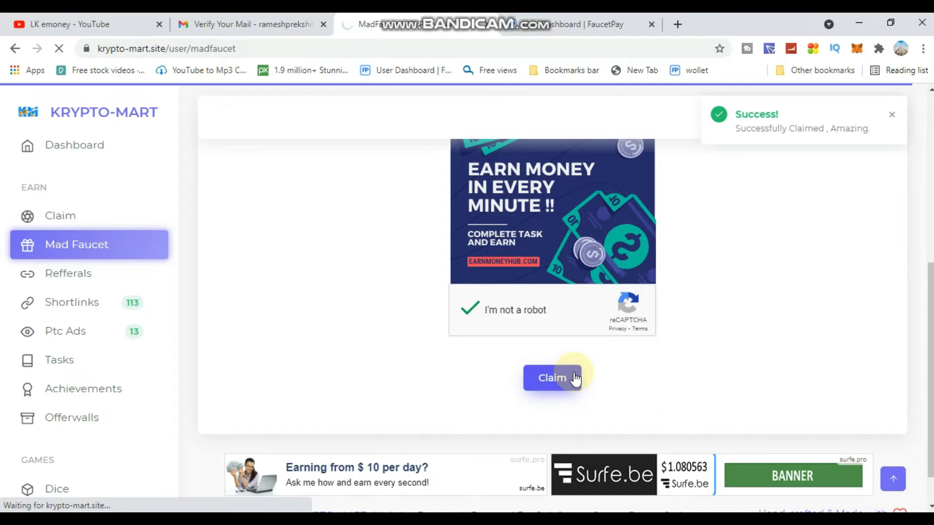
{"action": "left_click", "coordinate": [551, 378]}
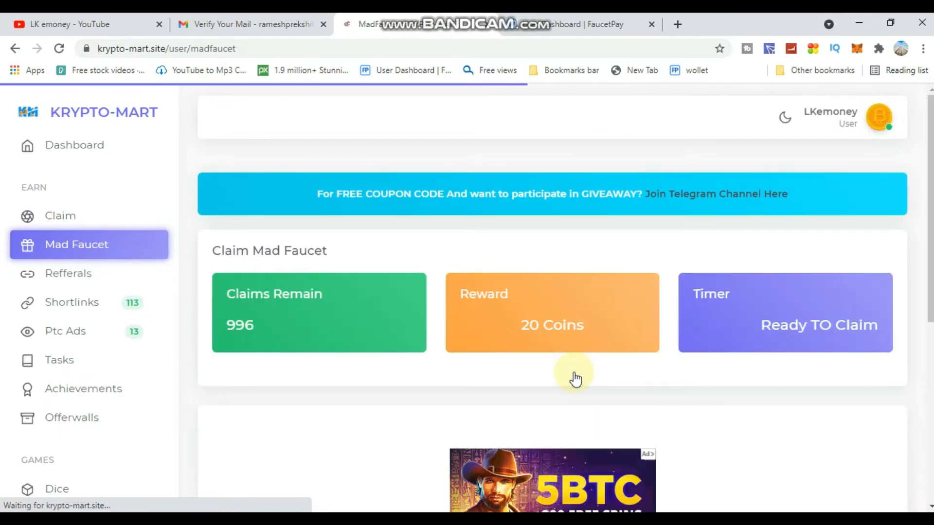
{"action": "scroll", "scroll_direction": "down", "scroll_amount": 3}
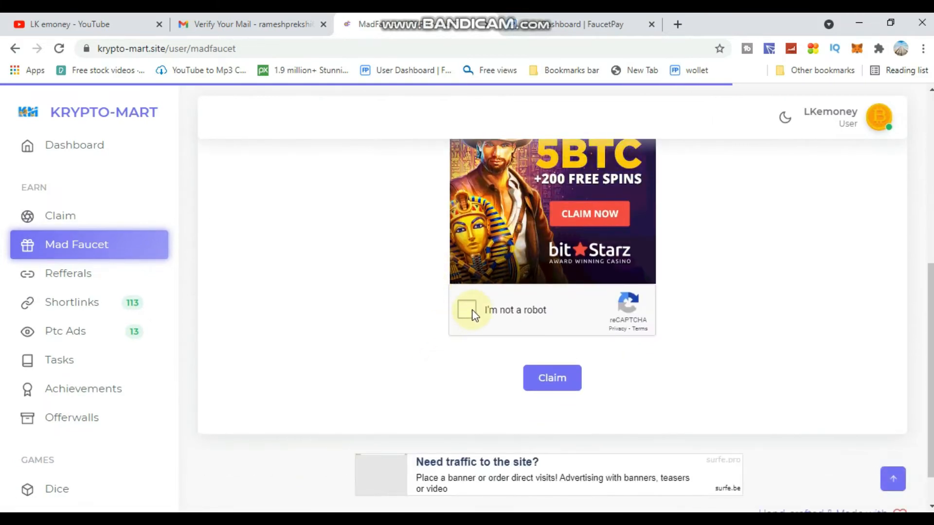
{"action": "left_click", "coordinate": [468, 308]}
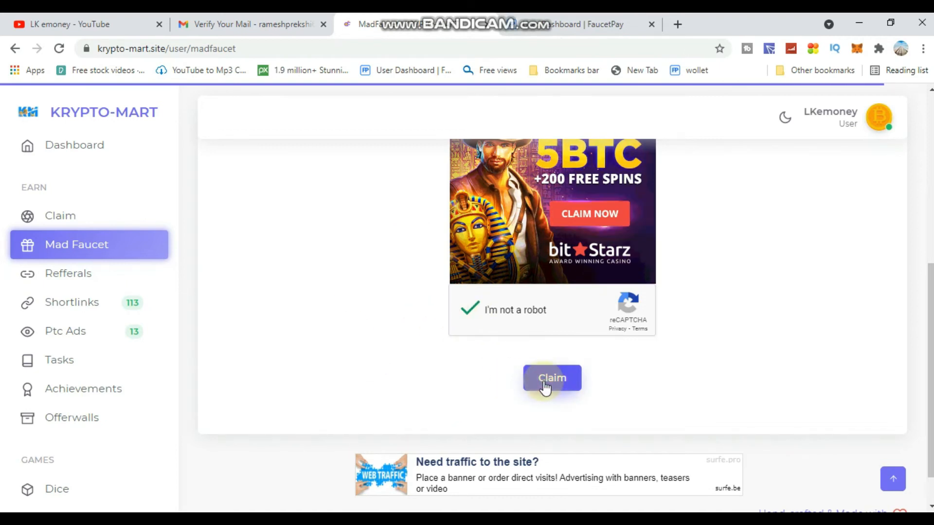
{"action": "left_click", "coordinate": [551, 378]}
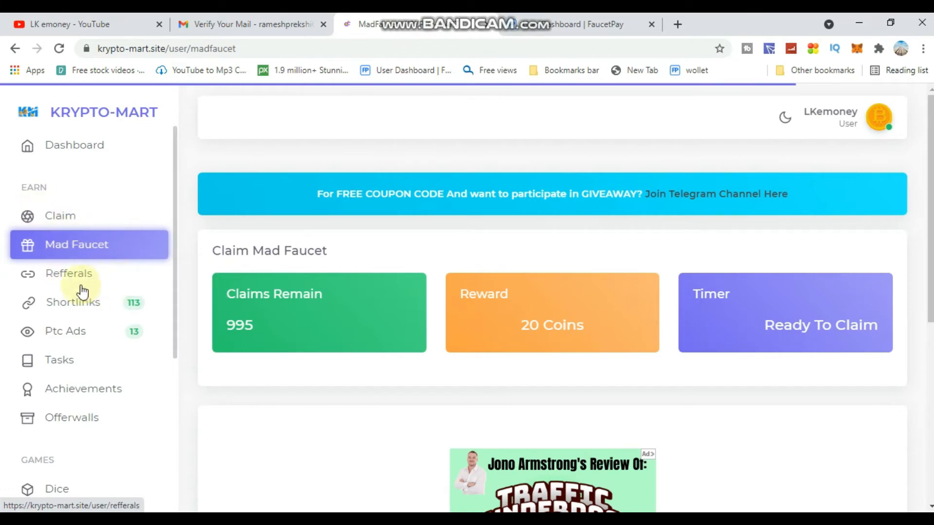
{"action": "mouse_move", "coordinate": [71, 345]}
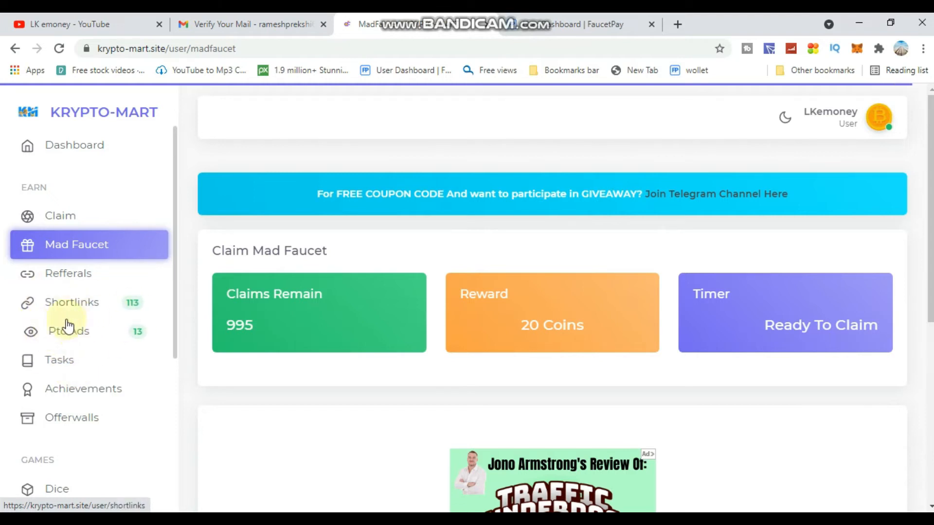
Browse the 13 PTC ads (1205 coins) and start viewing the 55-coin Minetrx ad.
{"action": "left_click", "coordinate": [68, 331]}
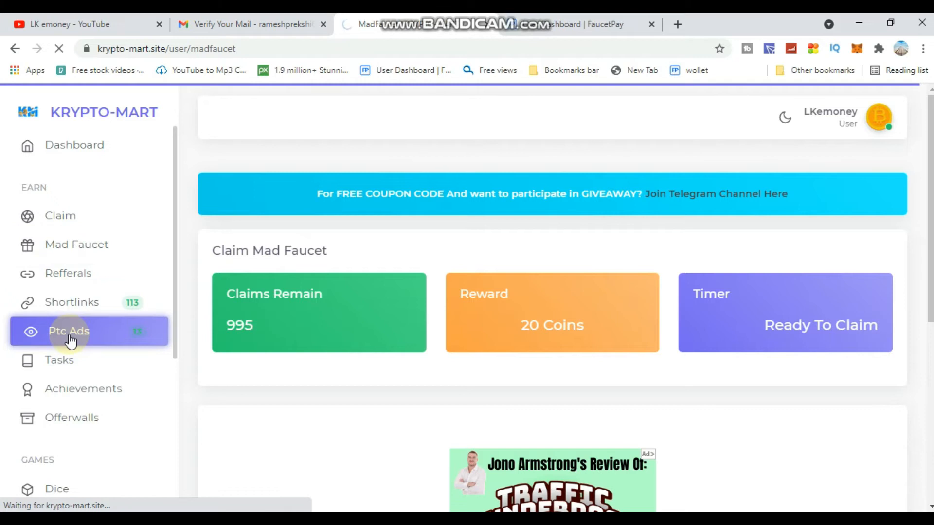
{"action": "left_click", "coordinate": [69, 331]}
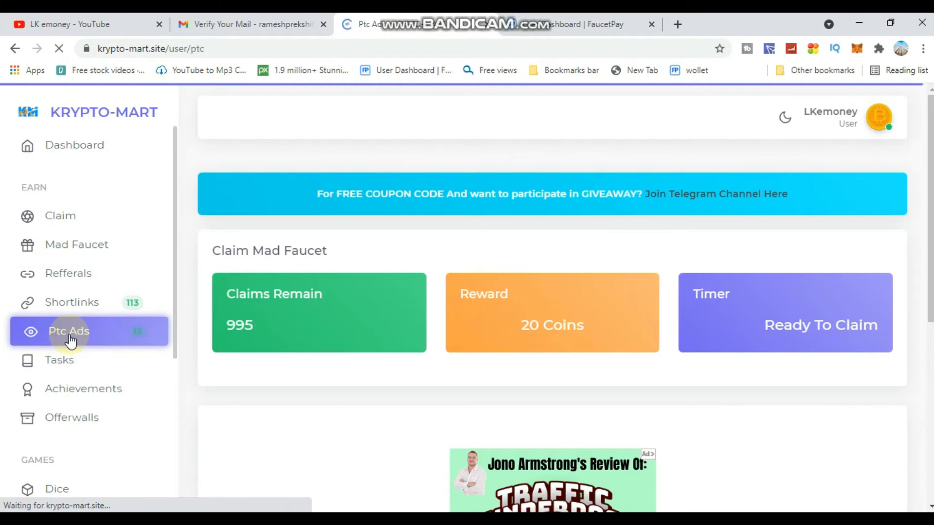
{"action": "left_click", "coordinate": [69, 331]}
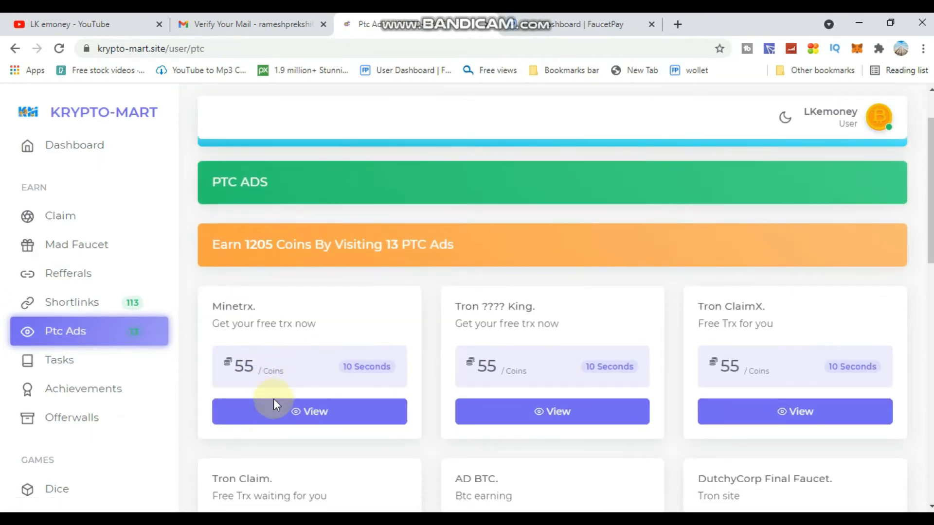
{"action": "scroll", "scroll_direction": "down", "scroll_amount": 3}
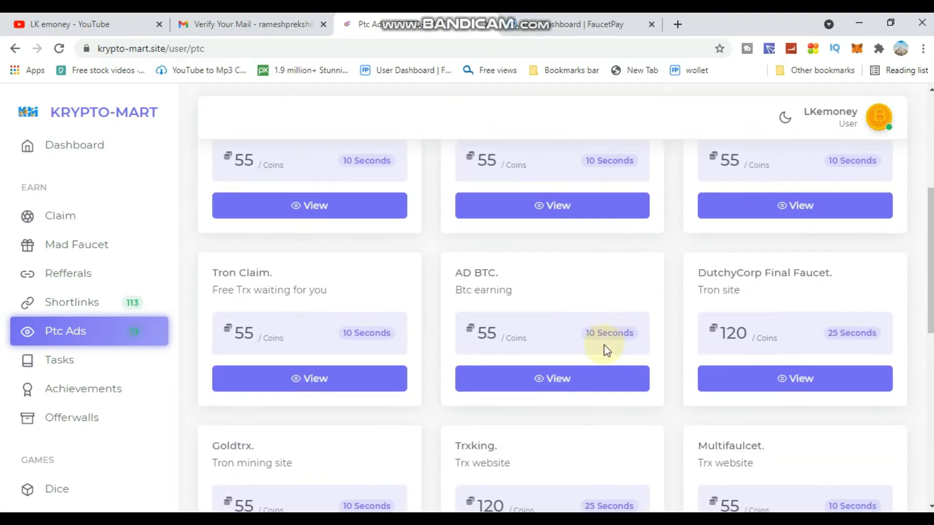
{"action": "scroll", "scroll_direction": "down", "scroll_amount": 3}
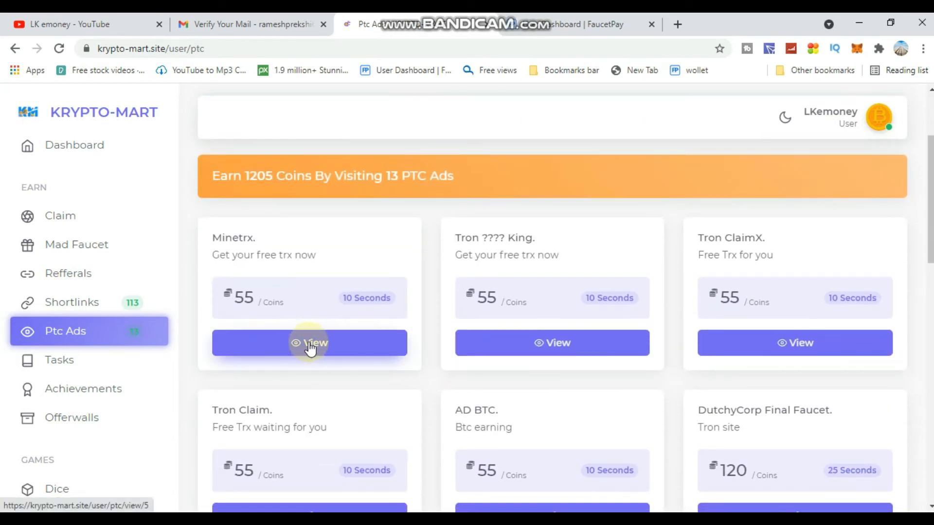
{"action": "left_click", "coordinate": [309, 342]}
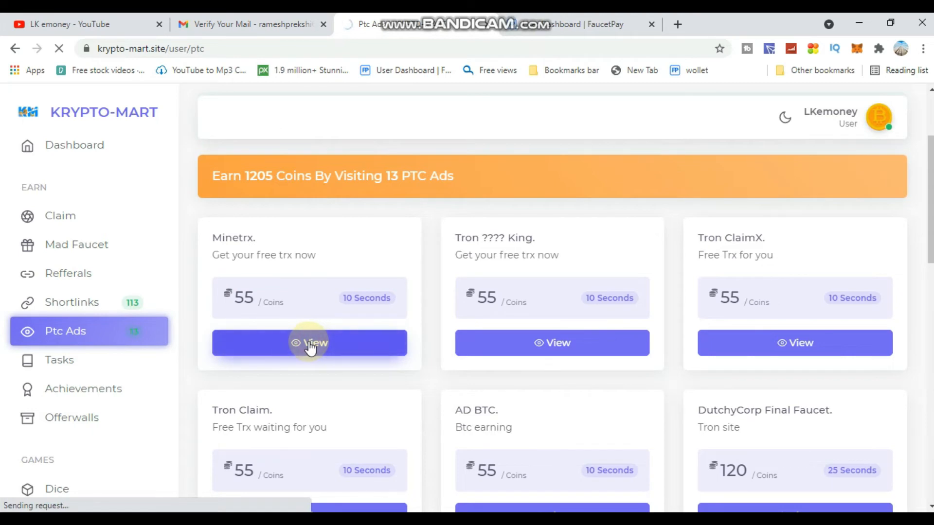
{"action": "left_click", "coordinate": [309, 343]}
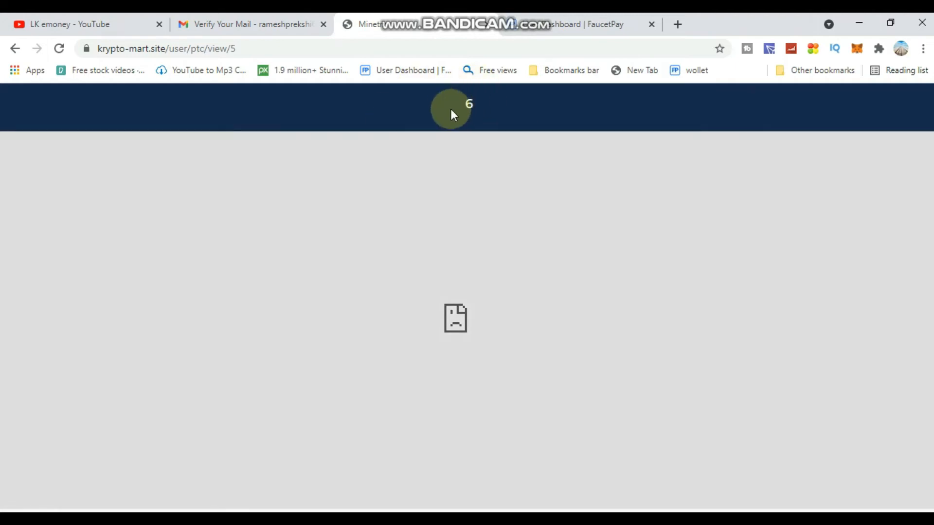
{"action": "mouse_move", "coordinate": [440, 90]}
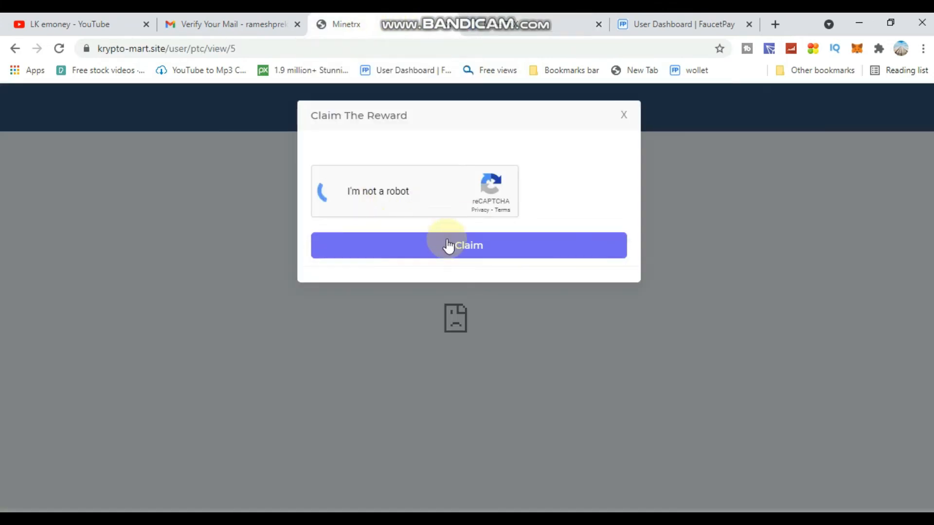
Pass the reCAPTCHA and claim the Minetrx ad's 55-coin reward.
{"action": "left_click", "coordinate": [332, 190]}
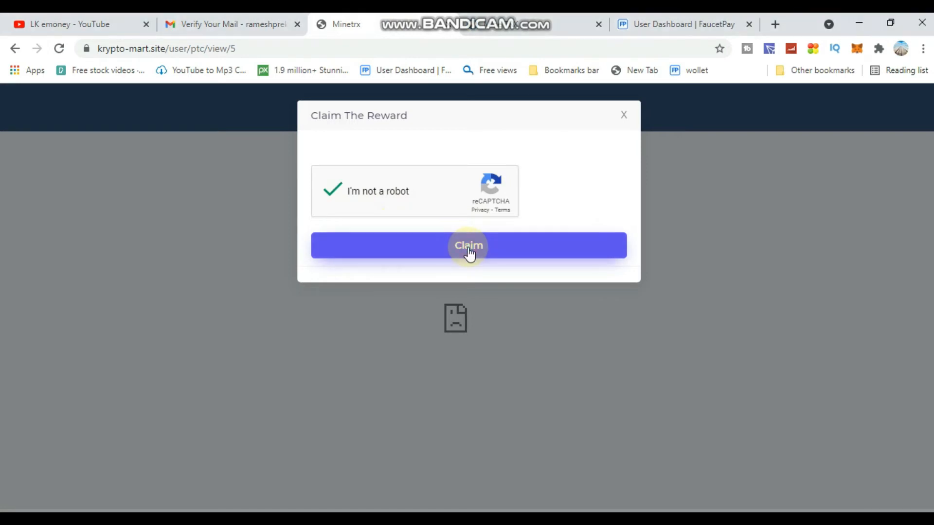
{"action": "left_click", "coordinate": [468, 245]}
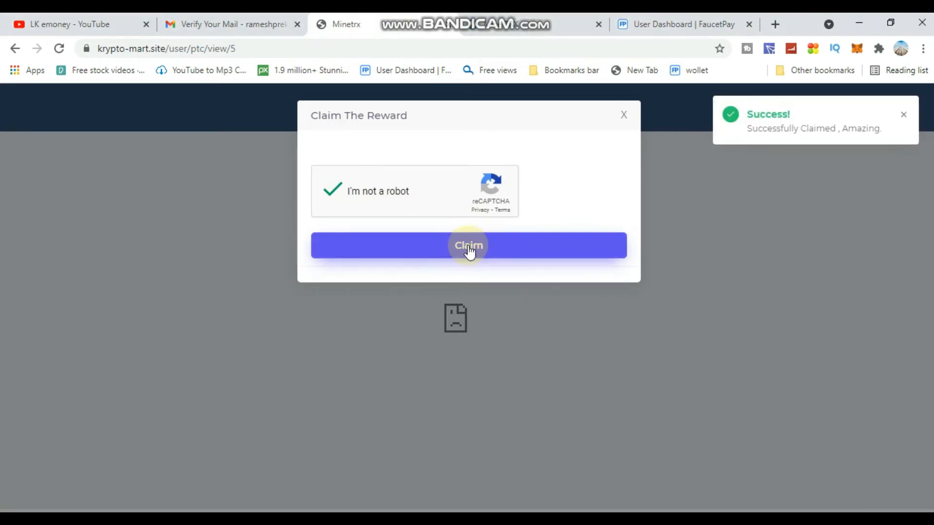
{"action": "left_click", "coordinate": [468, 244]}
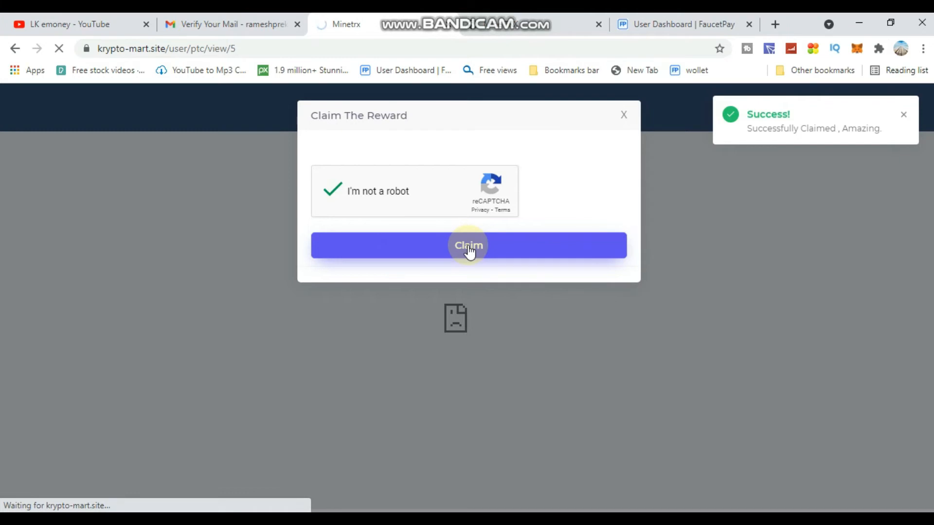
{"action": "left_click", "coordinate": [468, 244]}
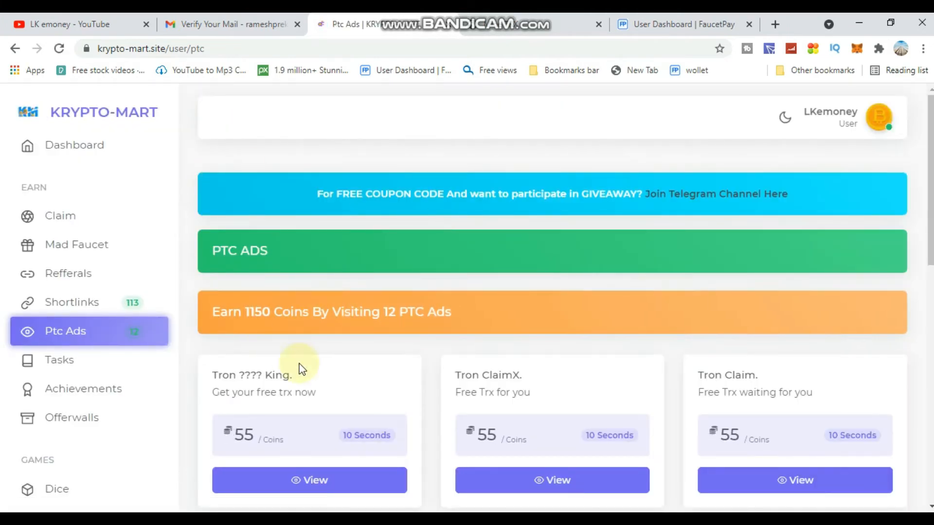
Open the dashboard (295 coins) and scroll to the Withdraw Your Coins form.
{"action": "left_click", "coordinate": [77, 145]}
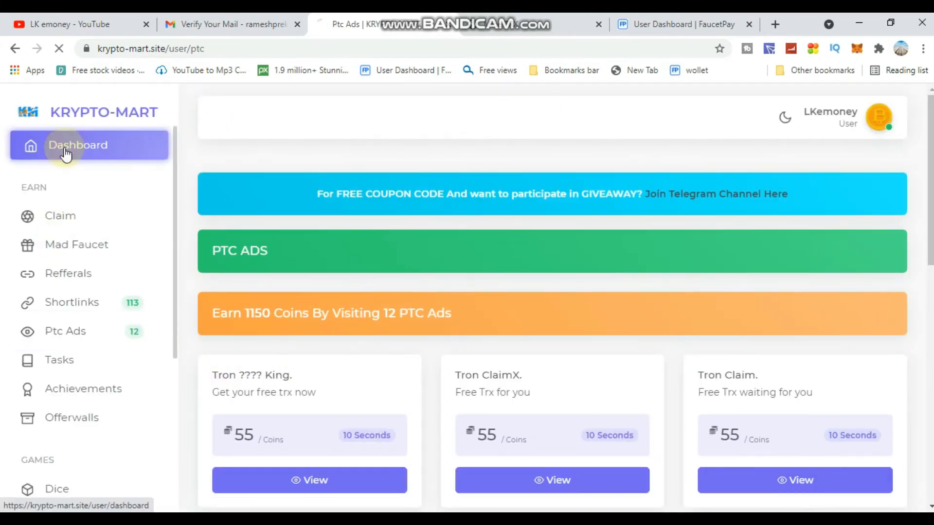
{"action": "left_click", "coordinate": [77, 145]}
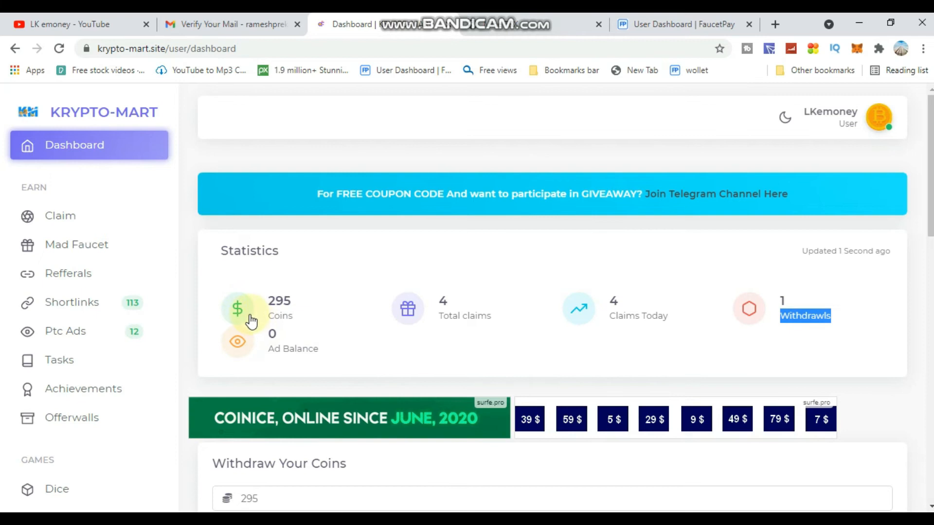
{"action": "mouse_move", "coordinate": [216, 273]}
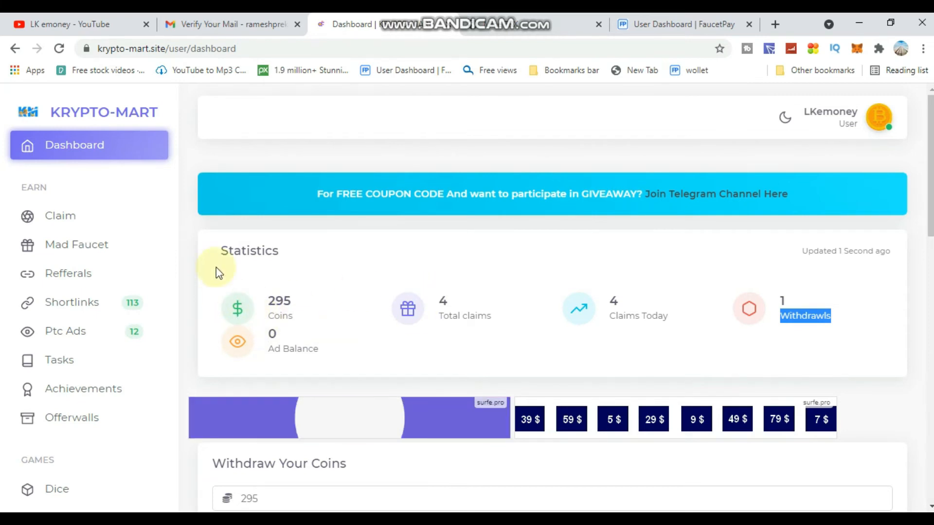
{"action": "scroll", "scroll_direction": "down", "scroll_amount": 3}
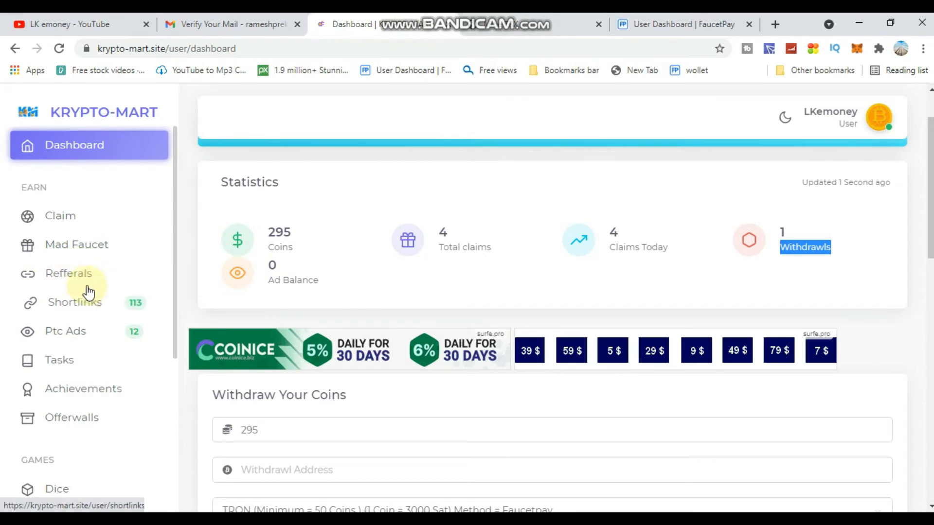
View the referrals page offering 25% commission, then return to the dashboard.
{"action": "left_click", "coordinate": [72, 273]}
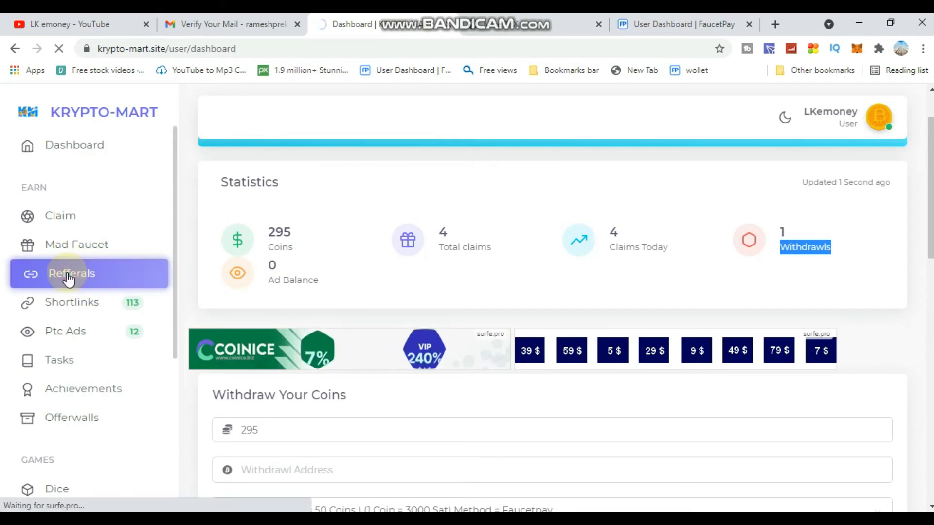
{"action": "left_click", "coordinate": [68, 273]}
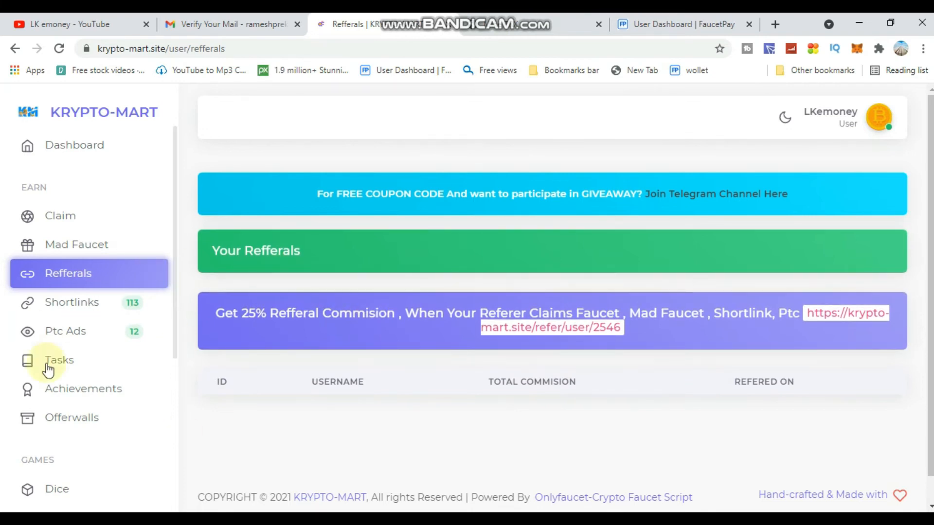
{"action": "scroll", "scroll_direction": "down", "scroll_amount": 3}
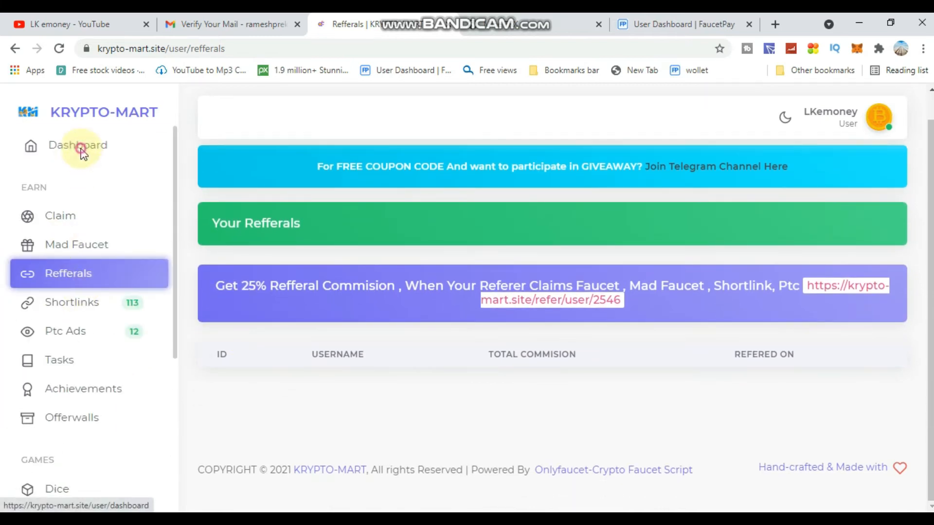
{"action": "left_click", "coordinate": [77, 145]}
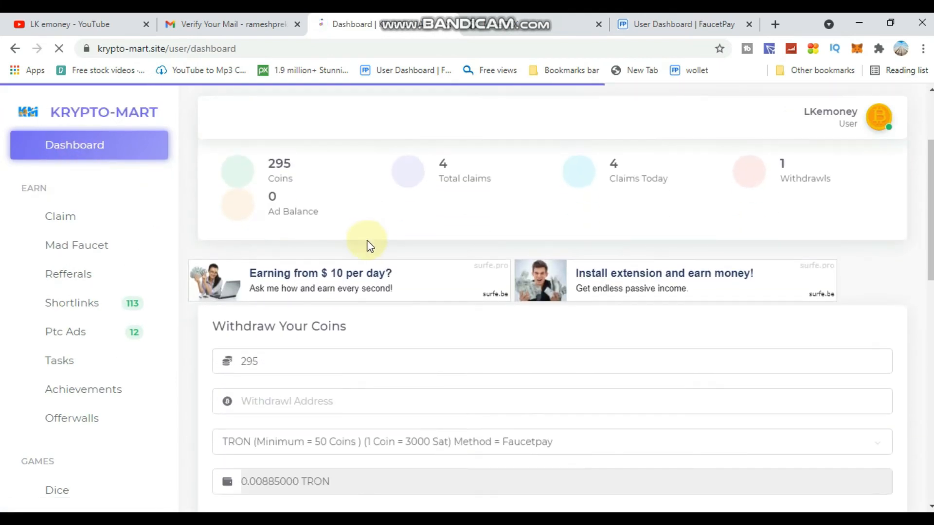
Check the TRON FaucetPay method for the 295-coin withdrawal, then switch to FaucetPay.
{"action": "scroll", "scroll_direction": "down", "scroll_amount": 3}
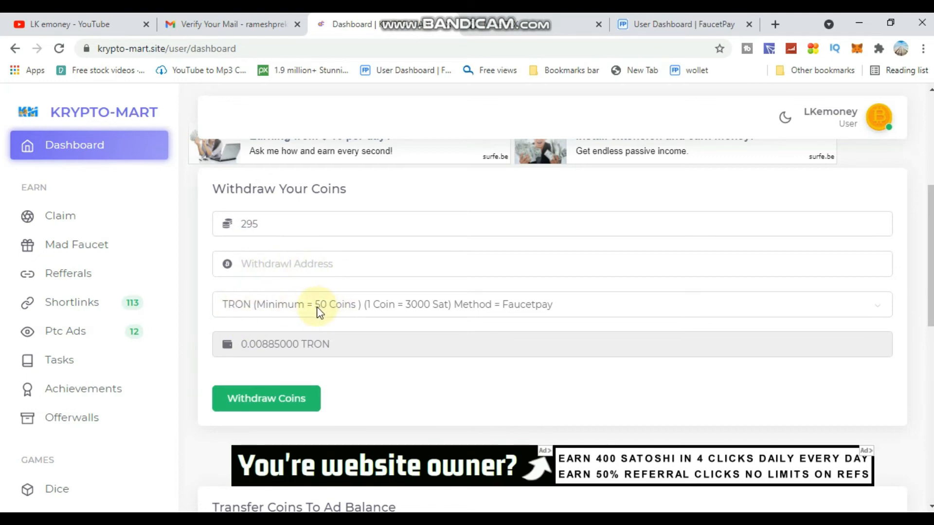
{"action": "mouse_move", "coordinate": [386, 321]}
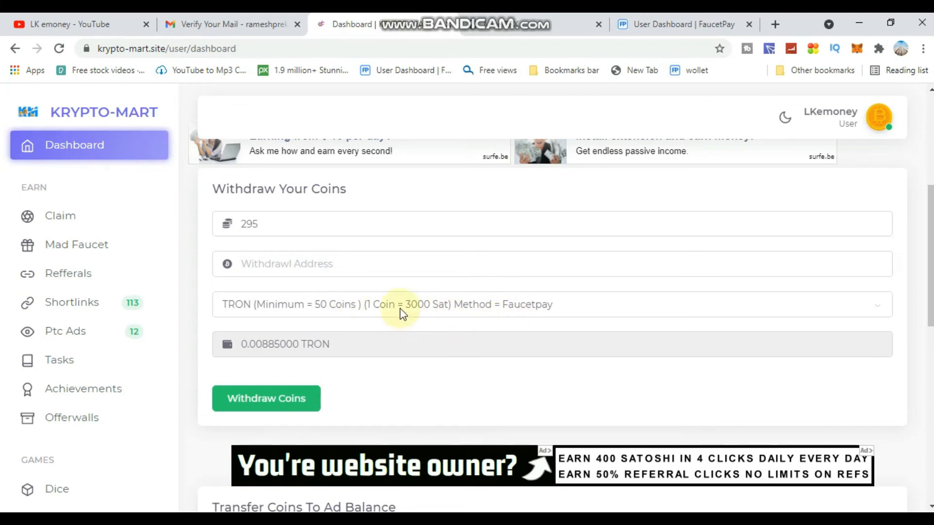
{"action": "left_click", "coordinate": [326, 263]}
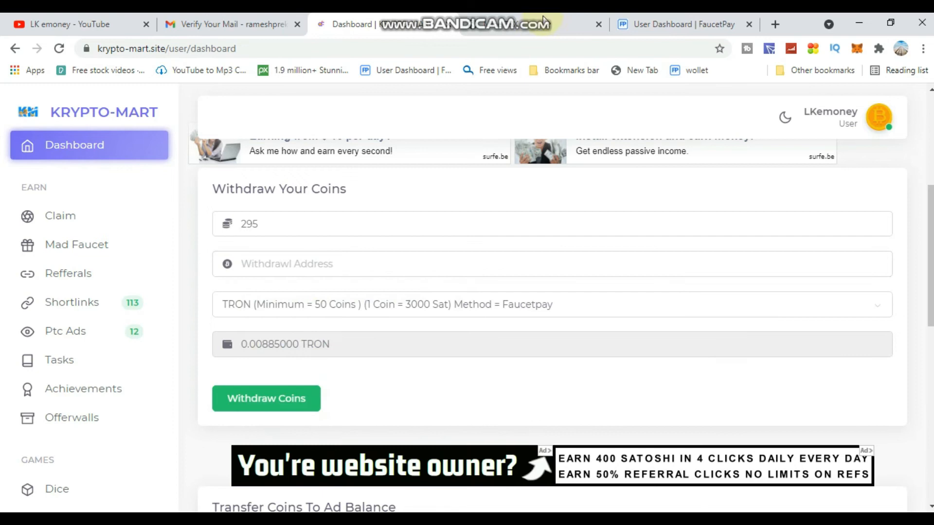
{"action": "left_click", "coordinate": [676, 24]}
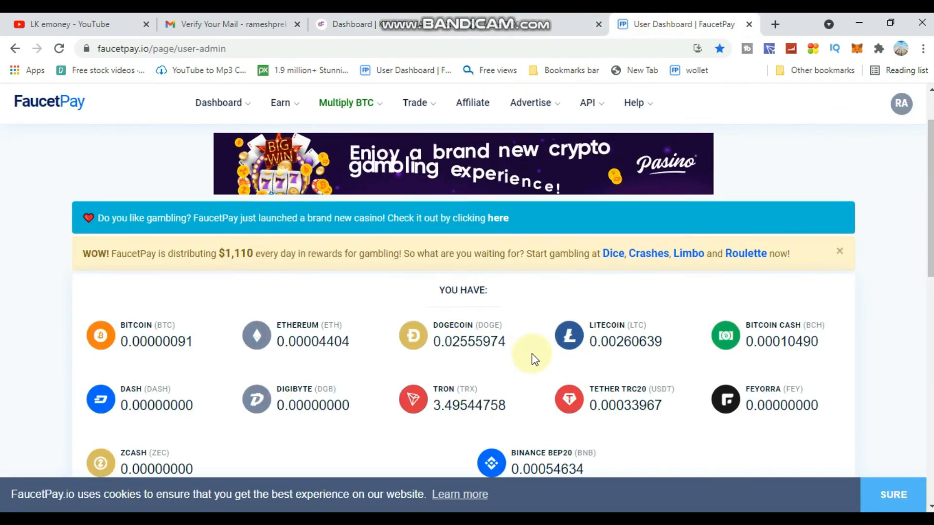
Open FaucetPay's deposit page and scroll down to the TRON deposit address.
{"action": "left_click", "coordinate": [657, 162]}
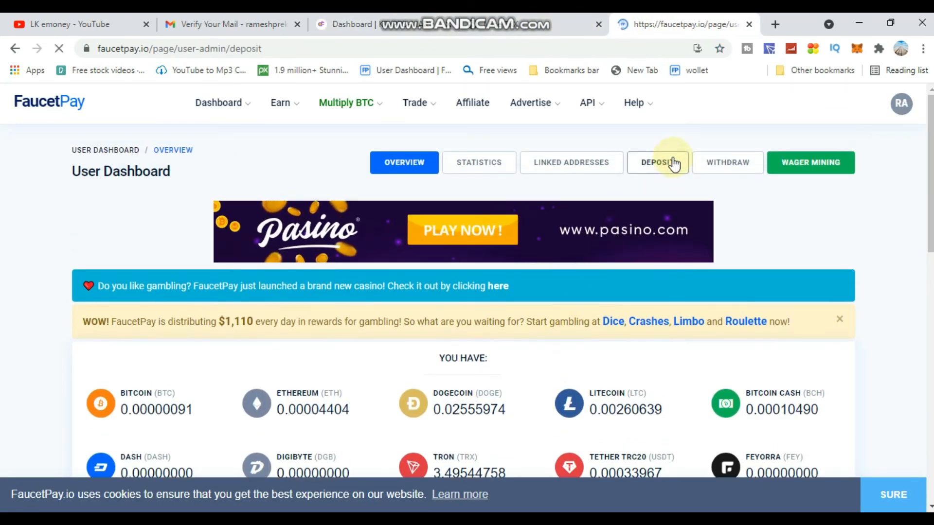
{"action": "left_click", "coordinate": [657, 162]}
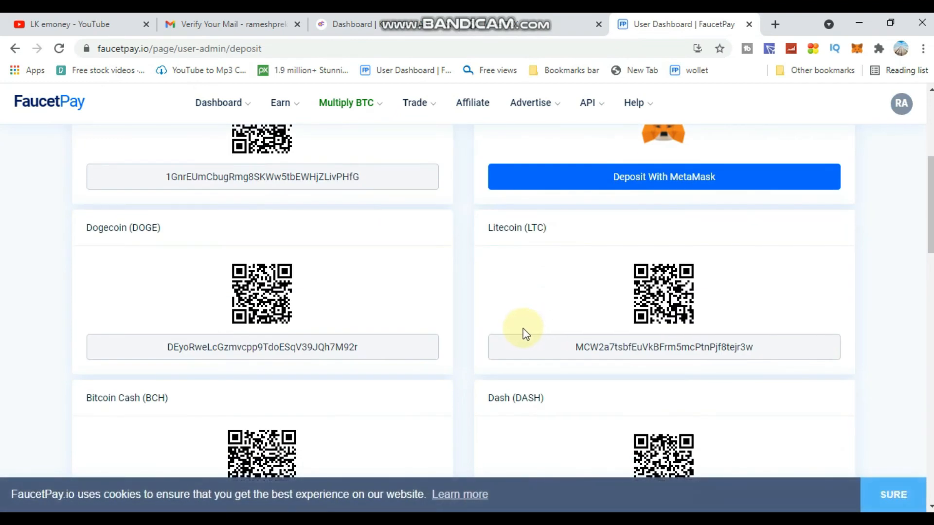
{"action": "scroll", "scroll_direction": "down", "scroll_amount": 3}
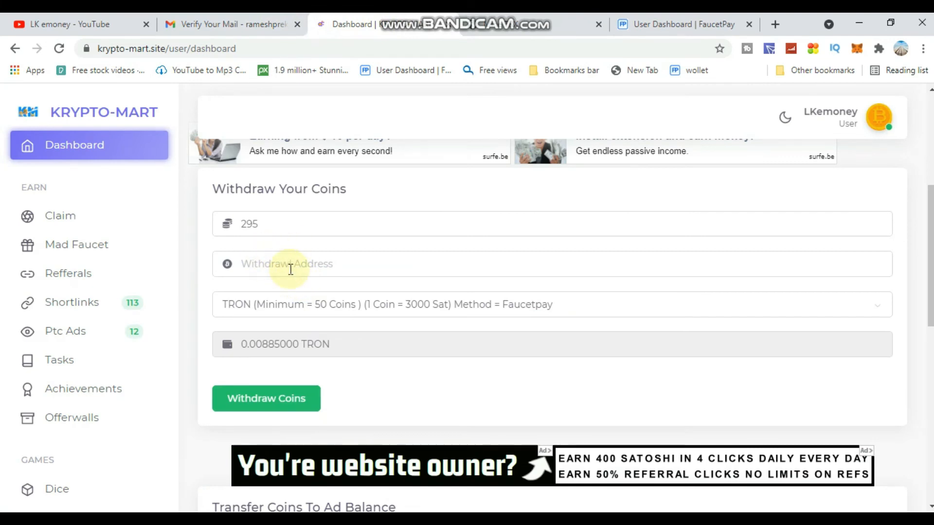
Paste the TRON address and withdraw 295 coins as 0.00885 TRON, getting 'Withdrawl Paid SuccessFully'.
{"action": "right_click", "coordinate": [289, 264]}
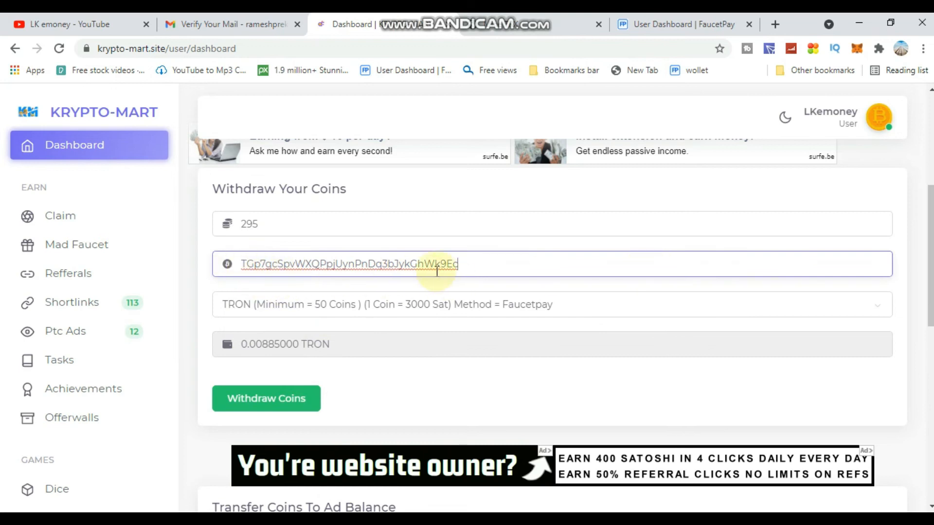
{"action": "scroll", "scroll_direction": "down", "scroll_amount": 3}
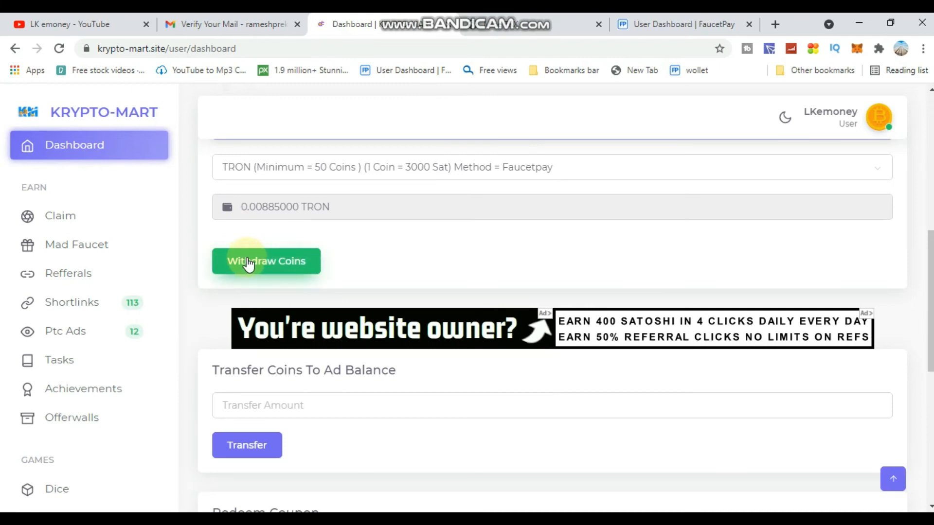
{"action": "mouse_move", "coordinate": [248, 212]}
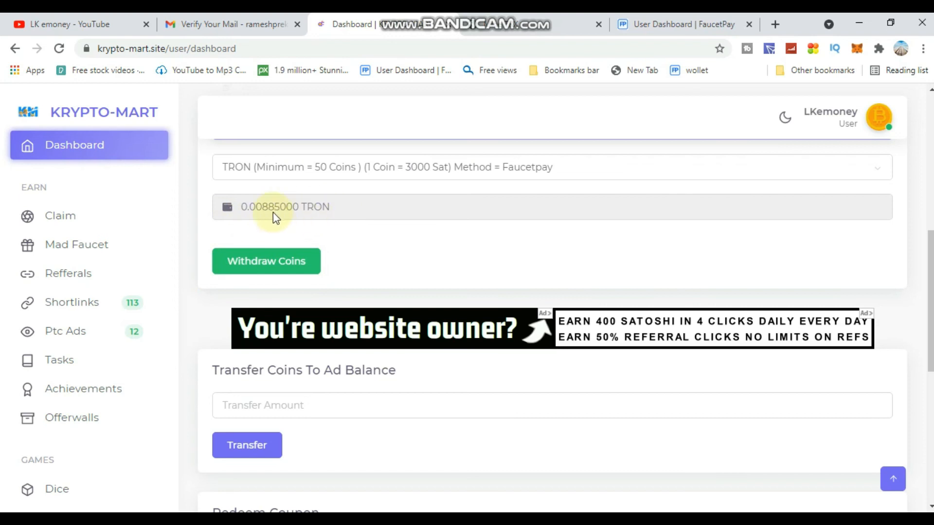
{"action": "left_click", "coordinate": [266, 261]}
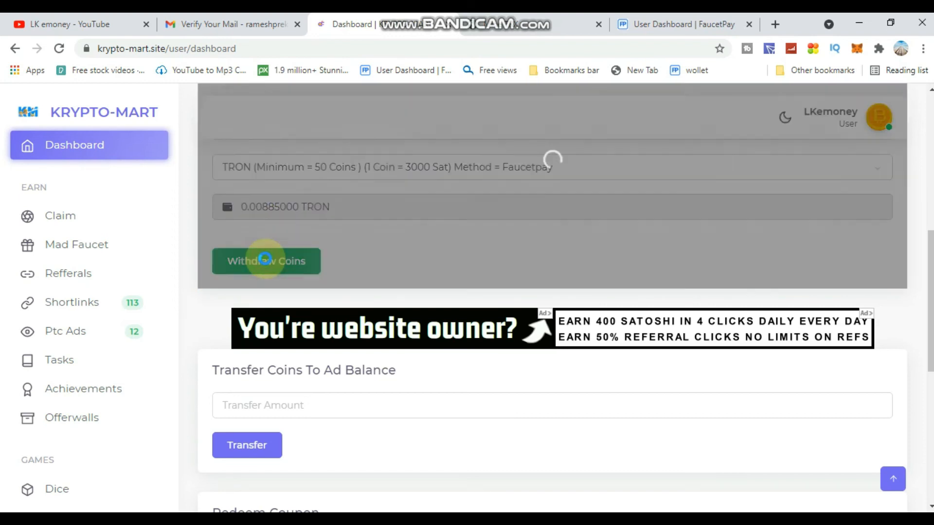
{"action": "left_click", "coordinate": [266, 261]}
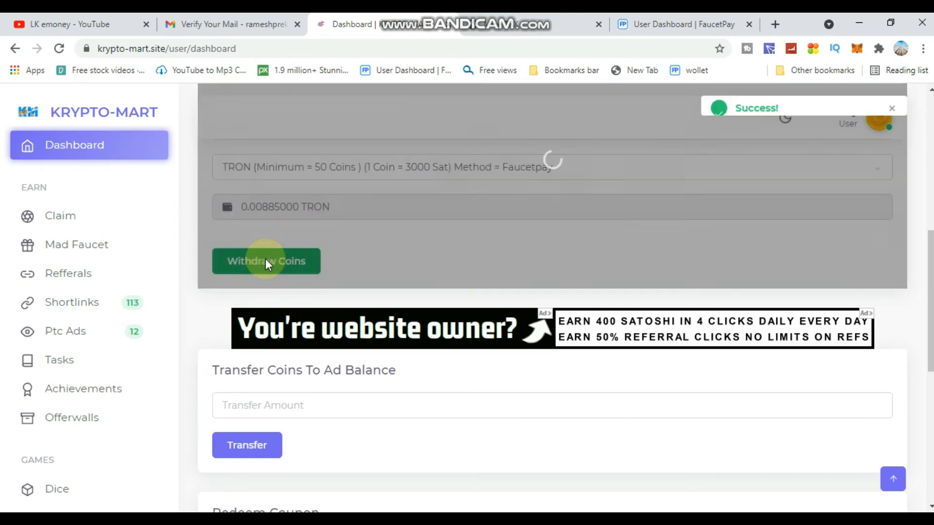
{"action": "left_click", "coordinate": [265, 261]}
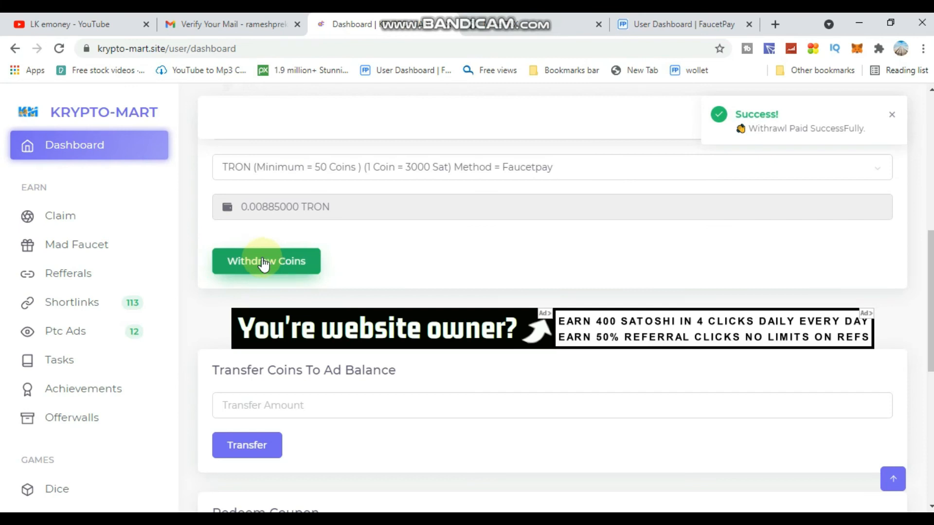
{"action": "mouse_move", "coordinate": [865, 151]}
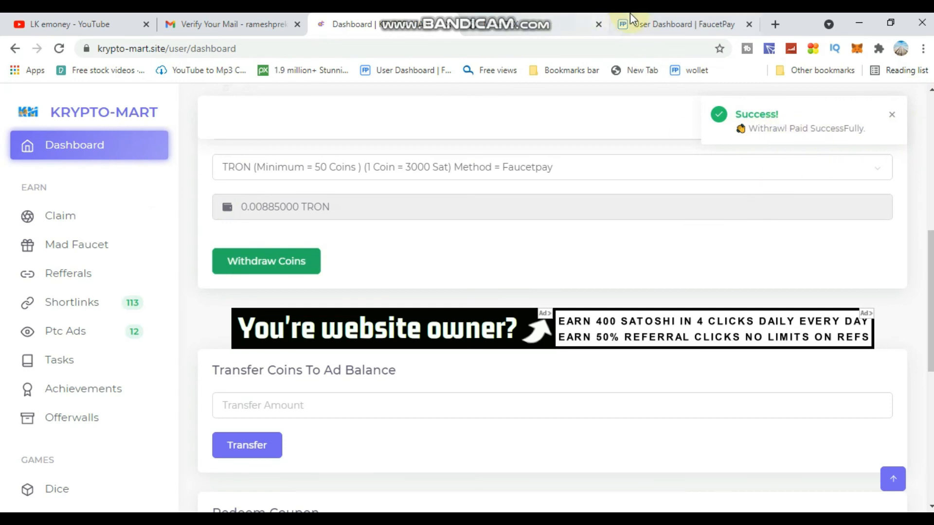
{"action": "left_click", "coordinate": [676, 24]}
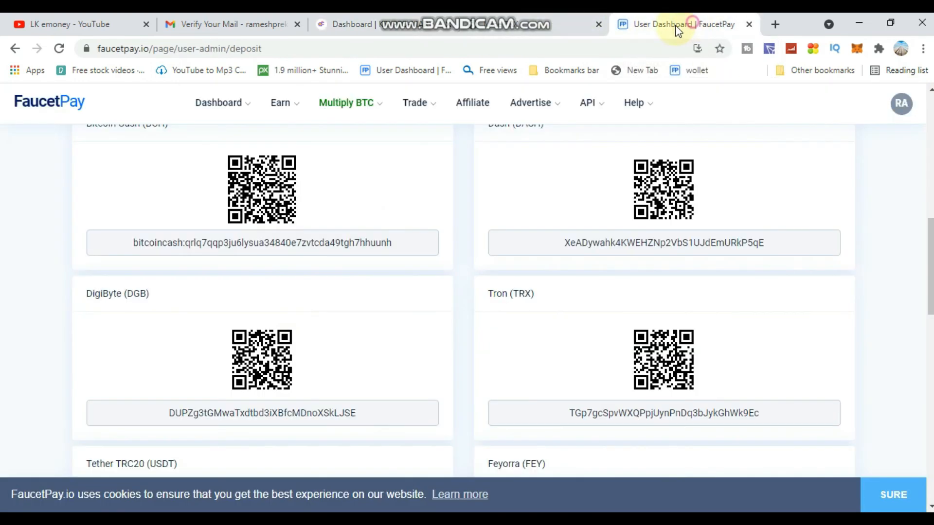
Confirm the 0.00885 TRX KRYPTO-MART payout on FaucetPay, then open Krypto-Mart's Claim page.
{"action": "left_click", "coordinate": [218, 102]}
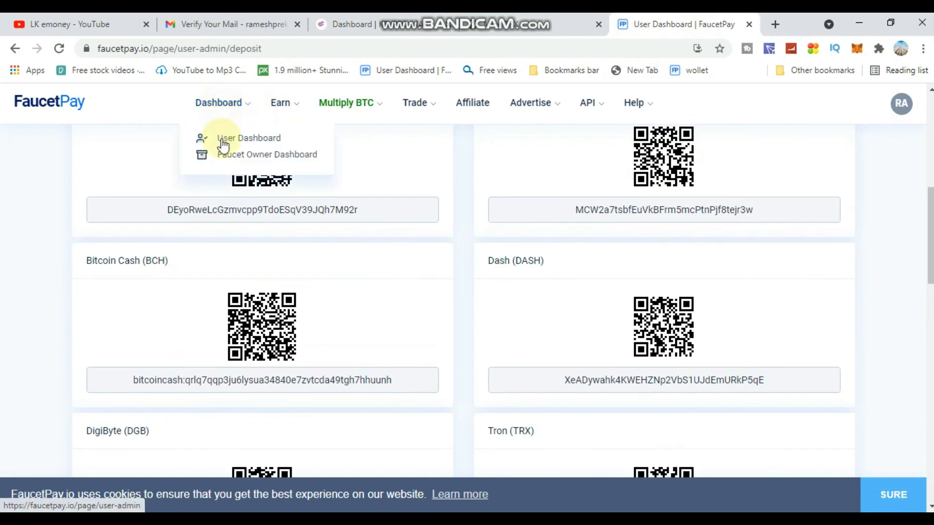
{"action": "left_click", "coordinate": [248, 138]}
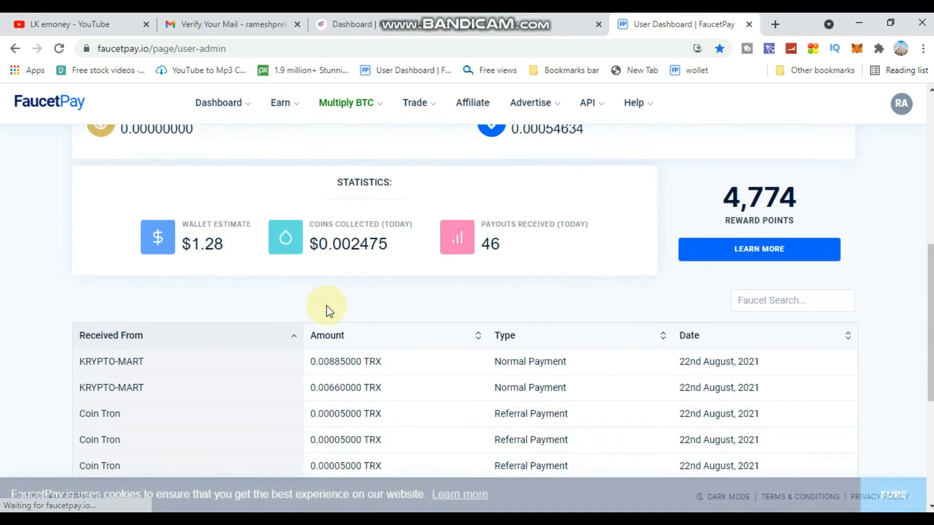
{"action": "scroll", "scroll_direction": "down", "scroll_amount": 3}
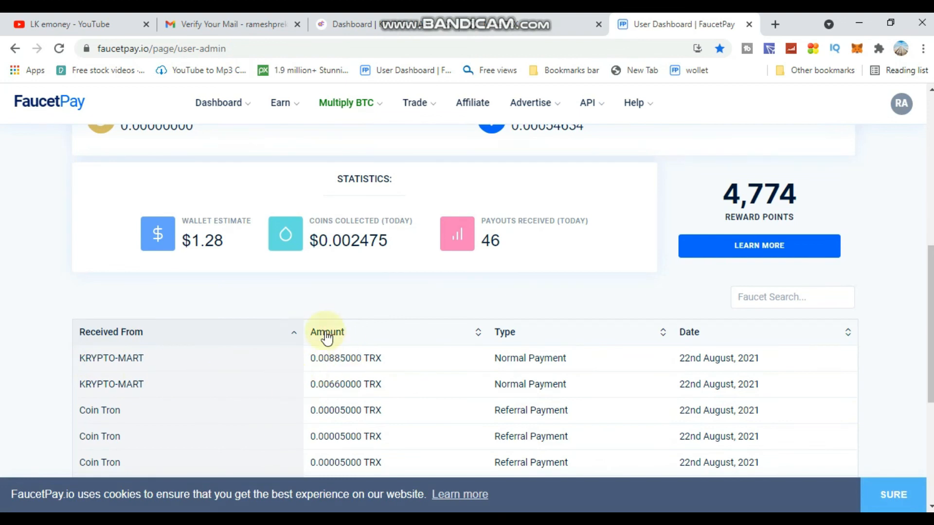
{"action": "mouse_move", "coordinate": [610, 130]}
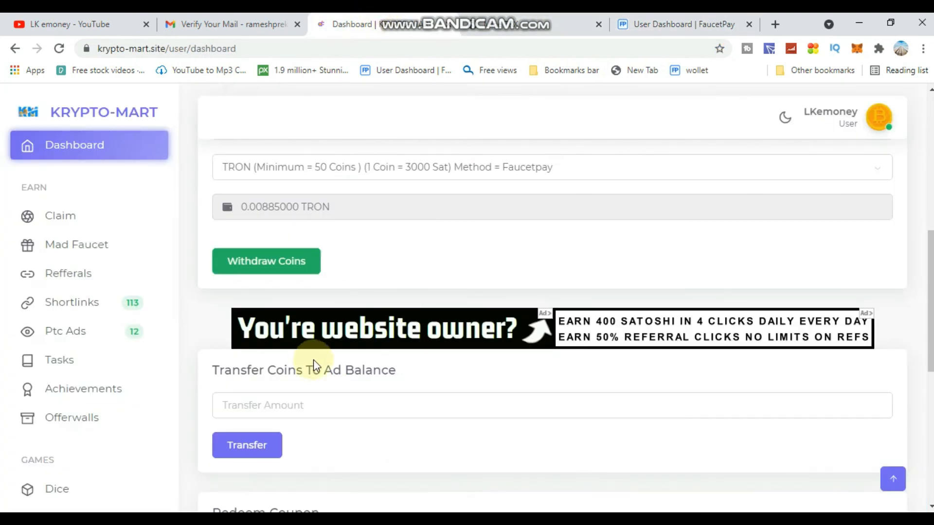
{"action": "left_click", "coordinate": [60, 215]}
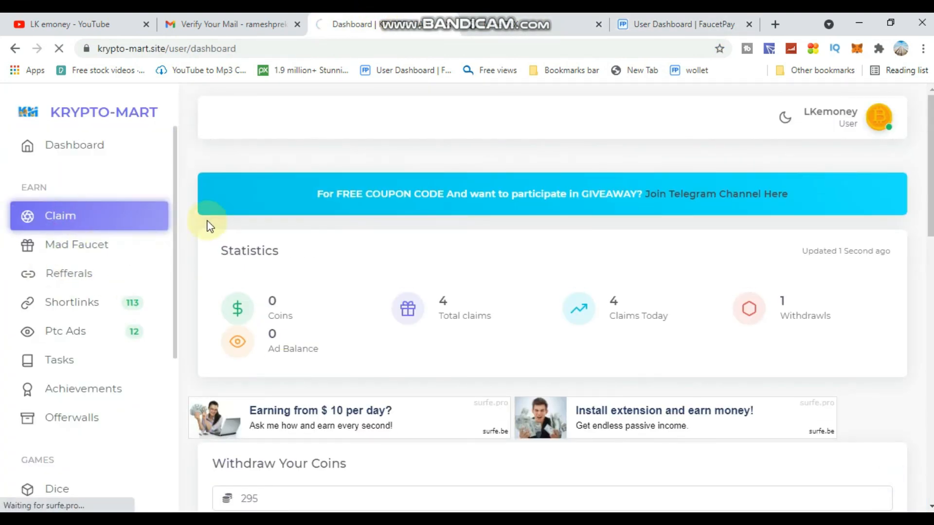
{"action": "left_click", "coordinate": [59, 216]}
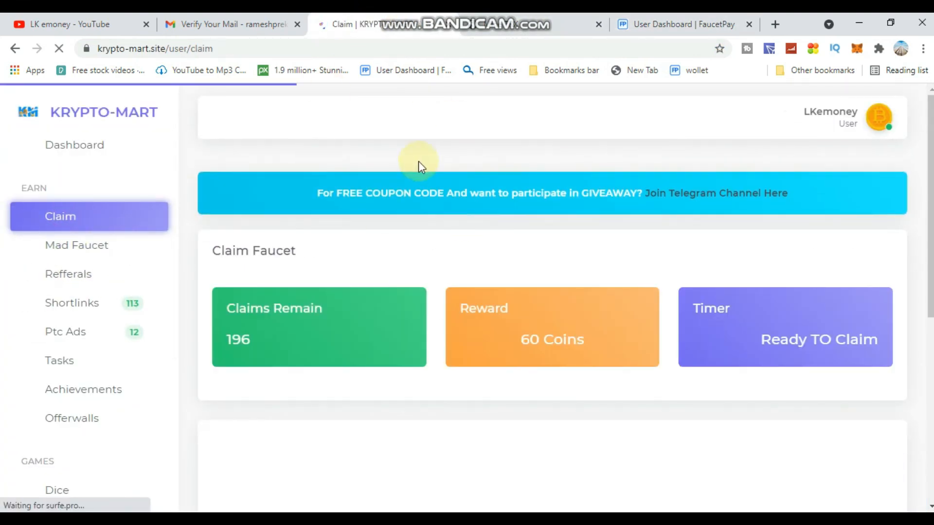